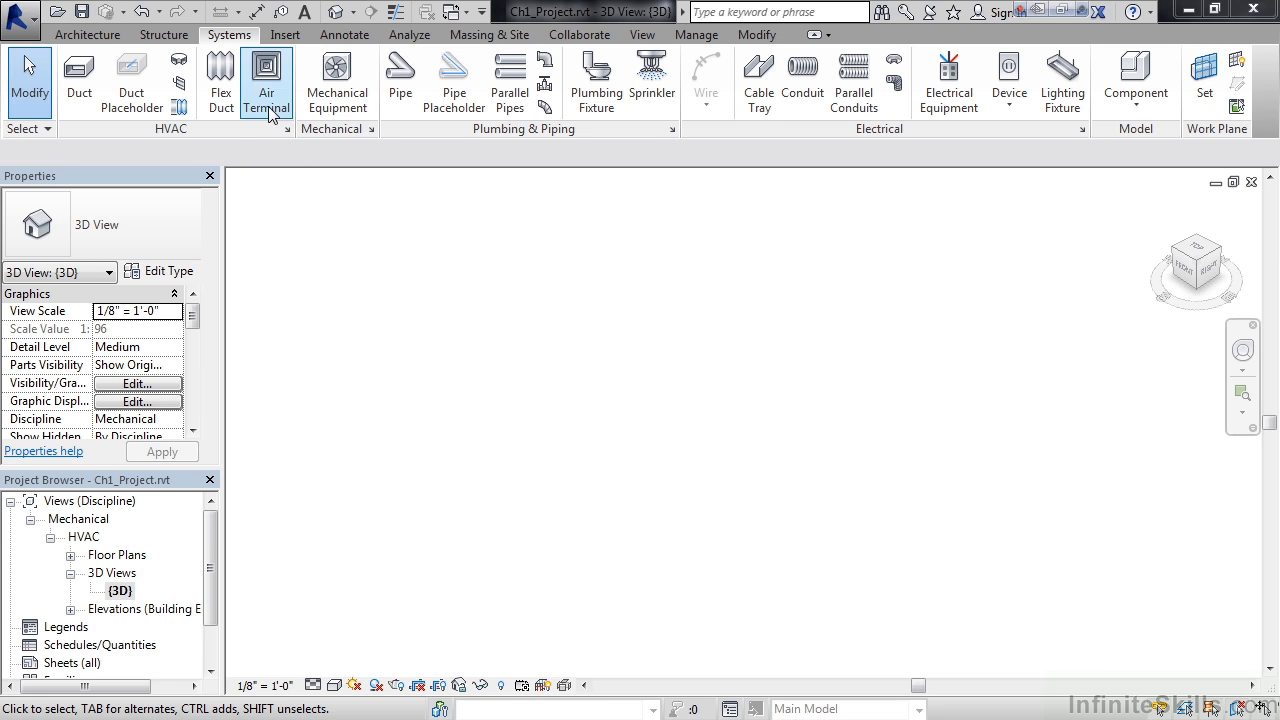
{"action": "mouse_move", "coordinate": [230, 40]}
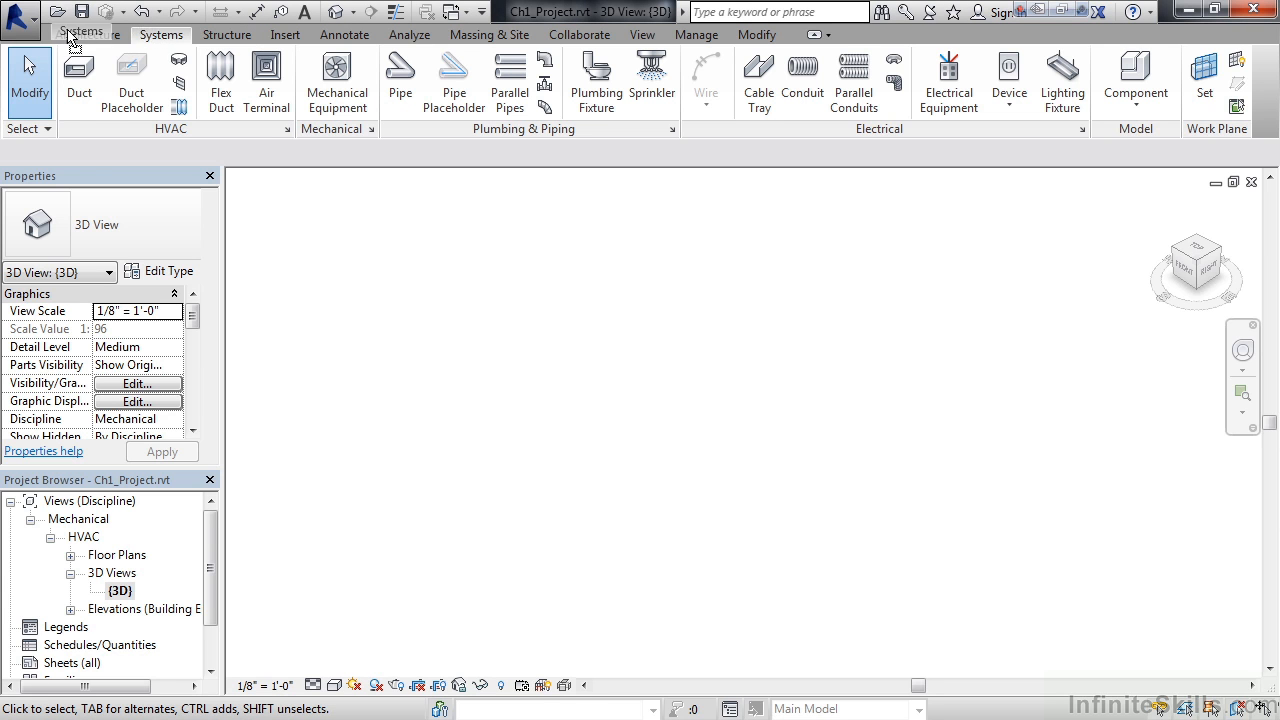
Move the Systems ribbon tab ahead of Architecture and Structure.
{"action": "left_click", "coordinate": [77, 34]}
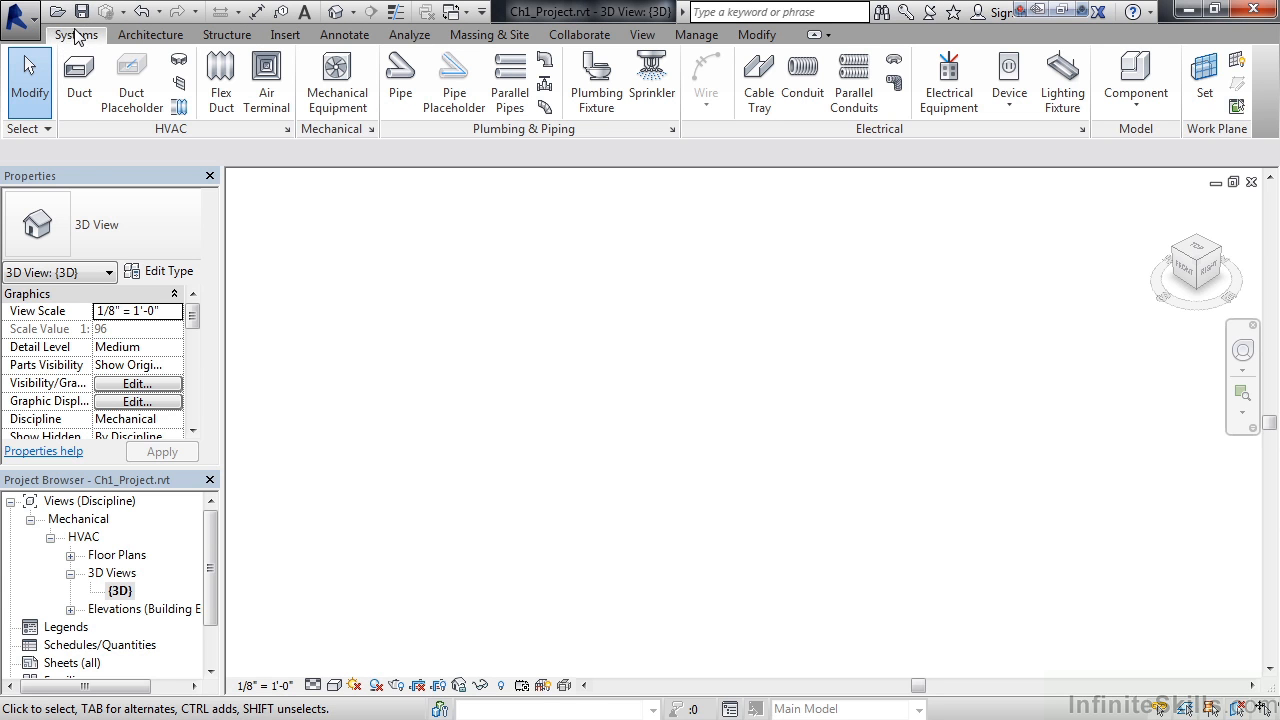
{"action": "mouse_move", "coordinate": [524, 326]}
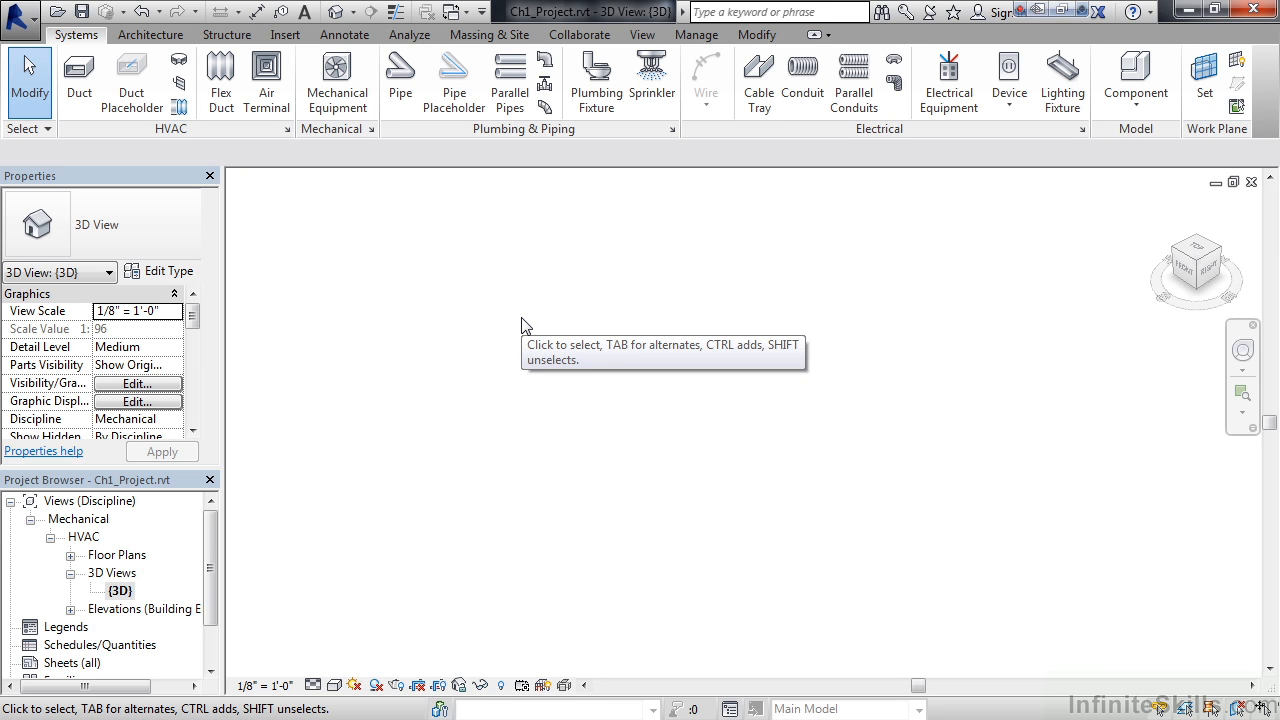
{"action": "mouse_move", "coordinate": [131, 81]}
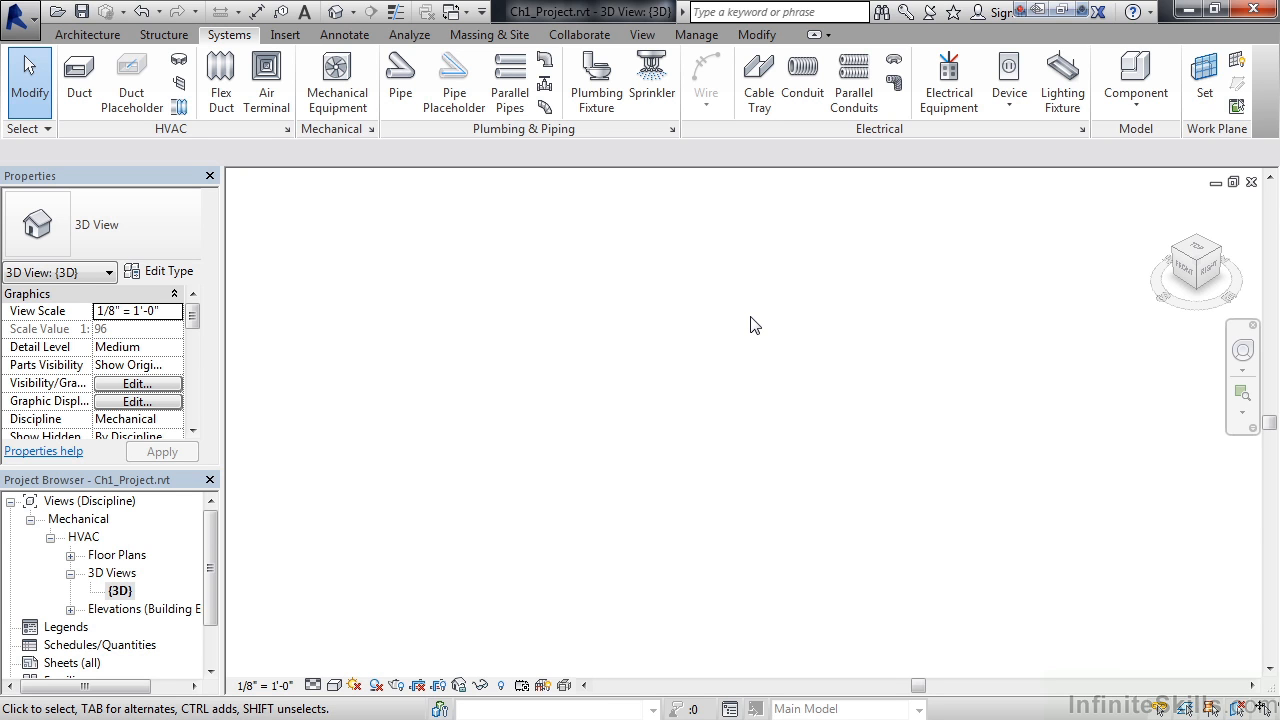
{"action": "mouse_move", "coordinate": [505, 320]}
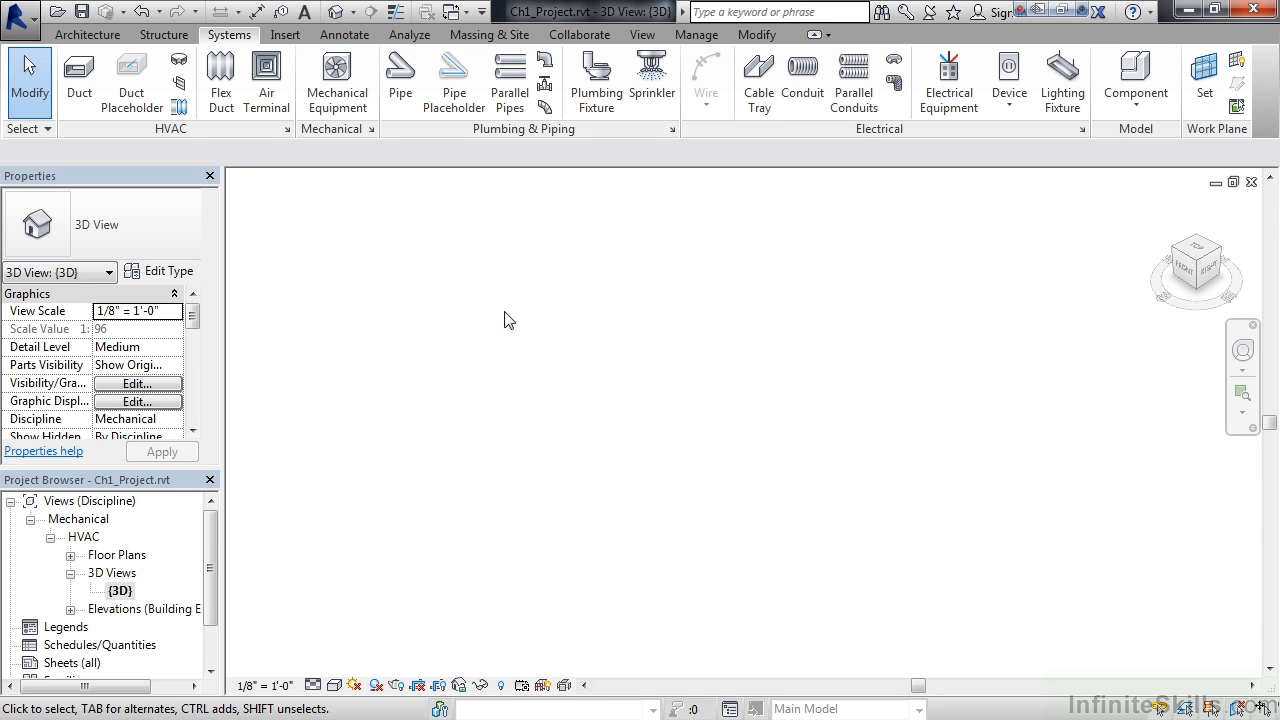
{"action": "mouse_move", "coordinate": [259, 205]}
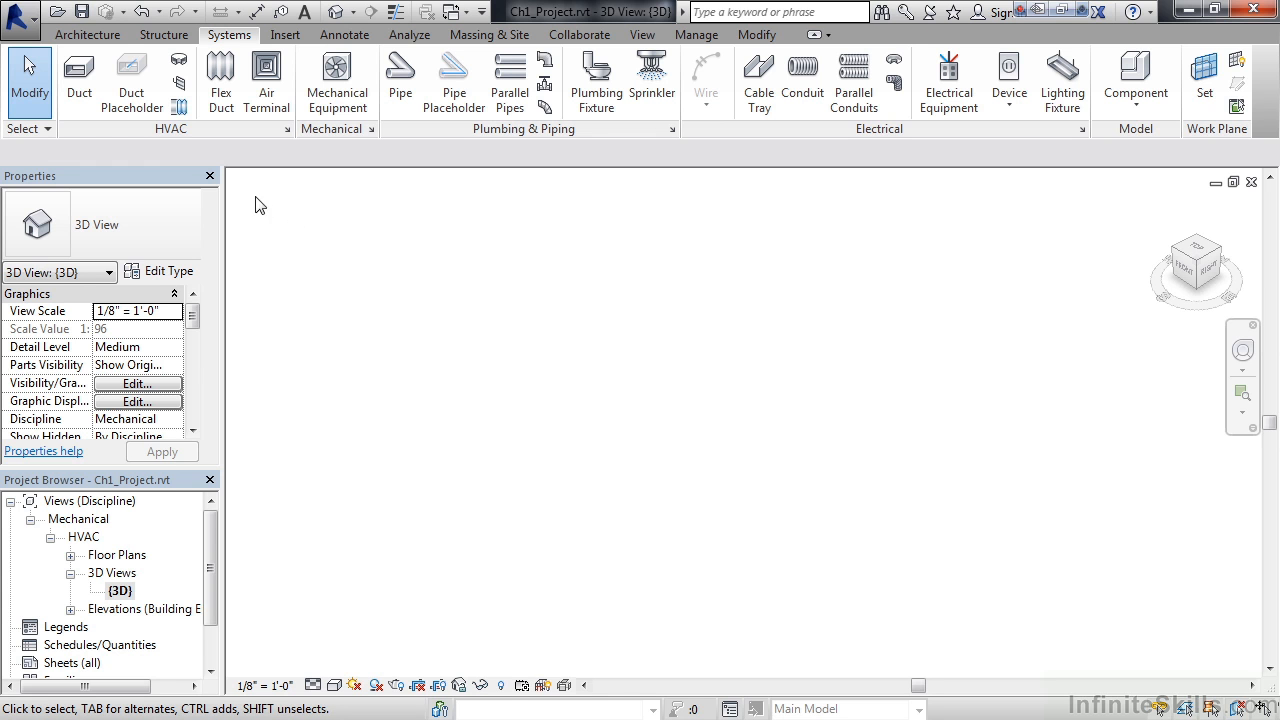
{"action": "mouse_move", "coordinate": [175, 137]}
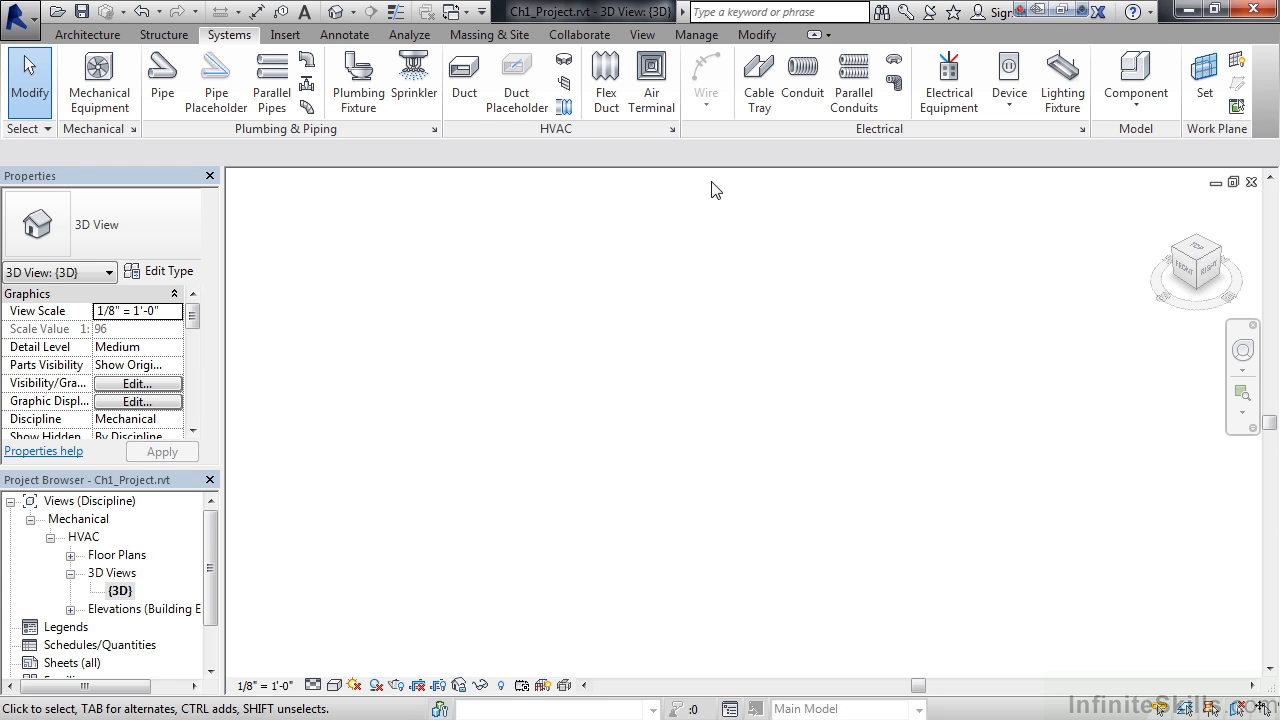
{"action": "mouse_move", "coordinate": [565, 138]}
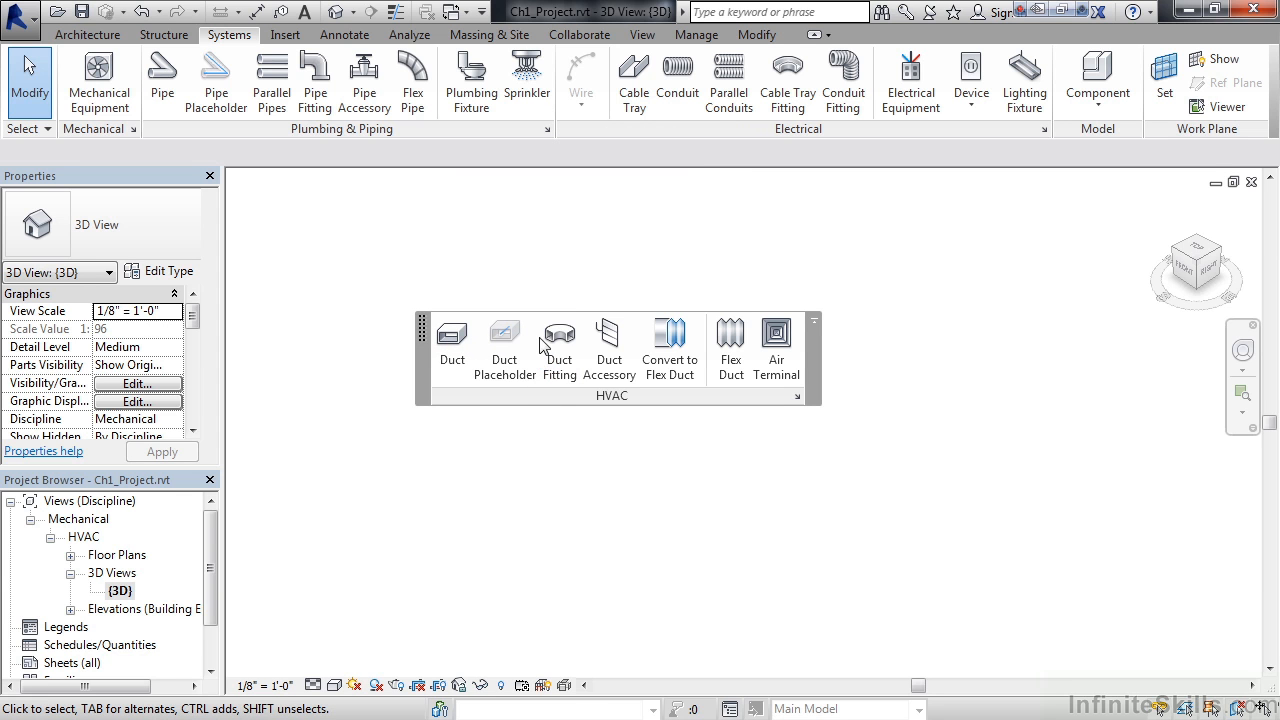
{"action": "mouse_move", "coordinate": [555, 230]}
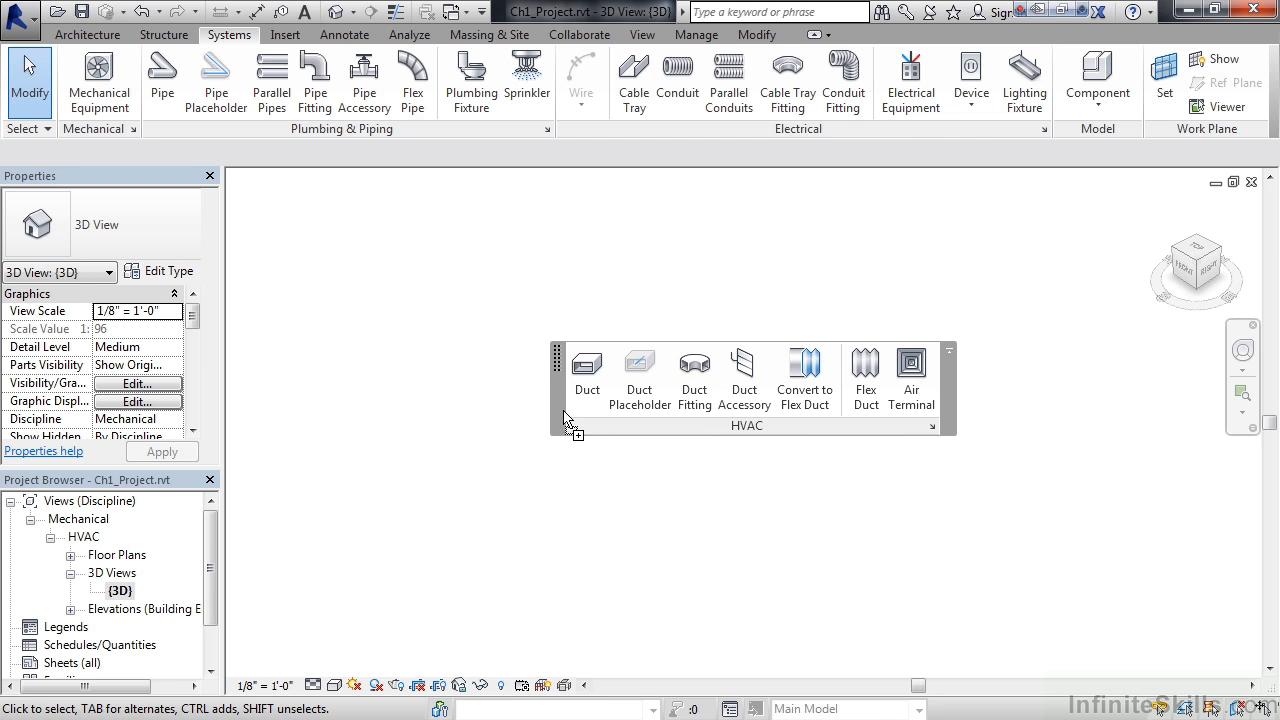
Drag the floating HVAC panel into the drawing area and group Mechanical with it.
{"action": "left_click_drag", "start_coordinate": [558, 352], "coordinate": [409, 351]}
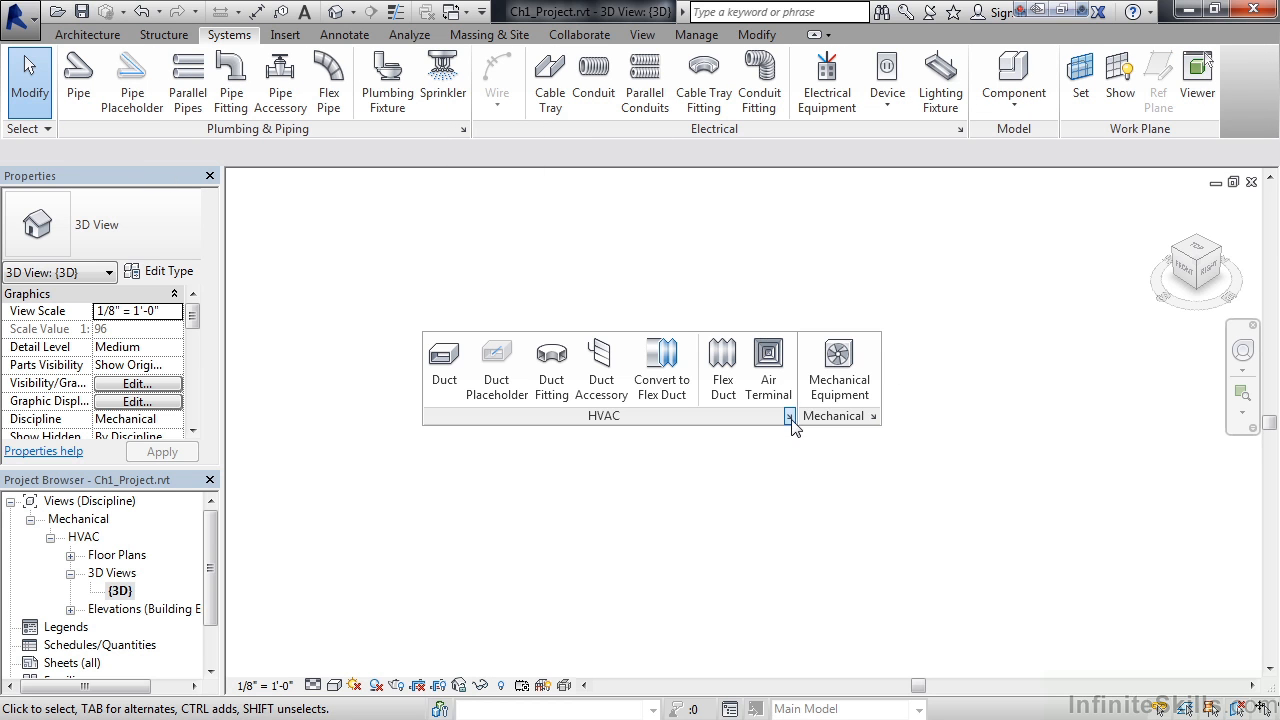
{"action": "mouse_move", "coordinate": [897, 438]}
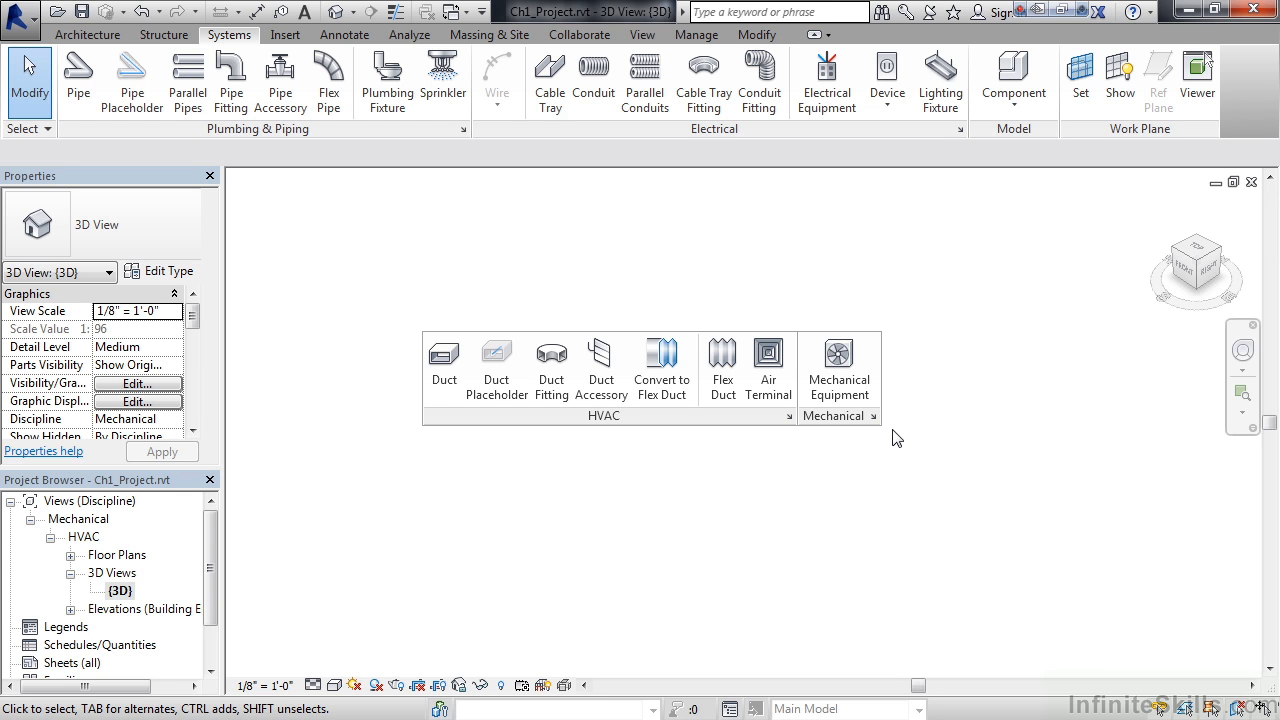
{"action": "mouse_move", "coordinate": [862, 430]}
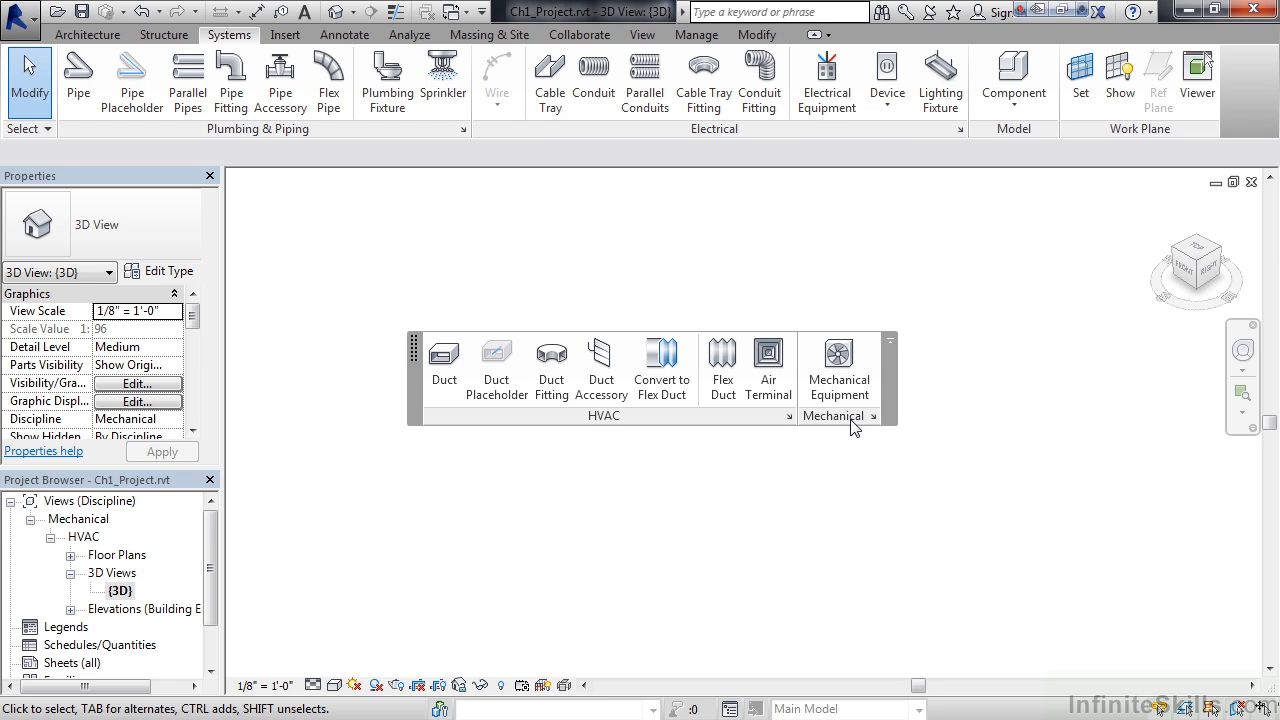
{"action": "mouse_move", "coordinate": [893, 410]}
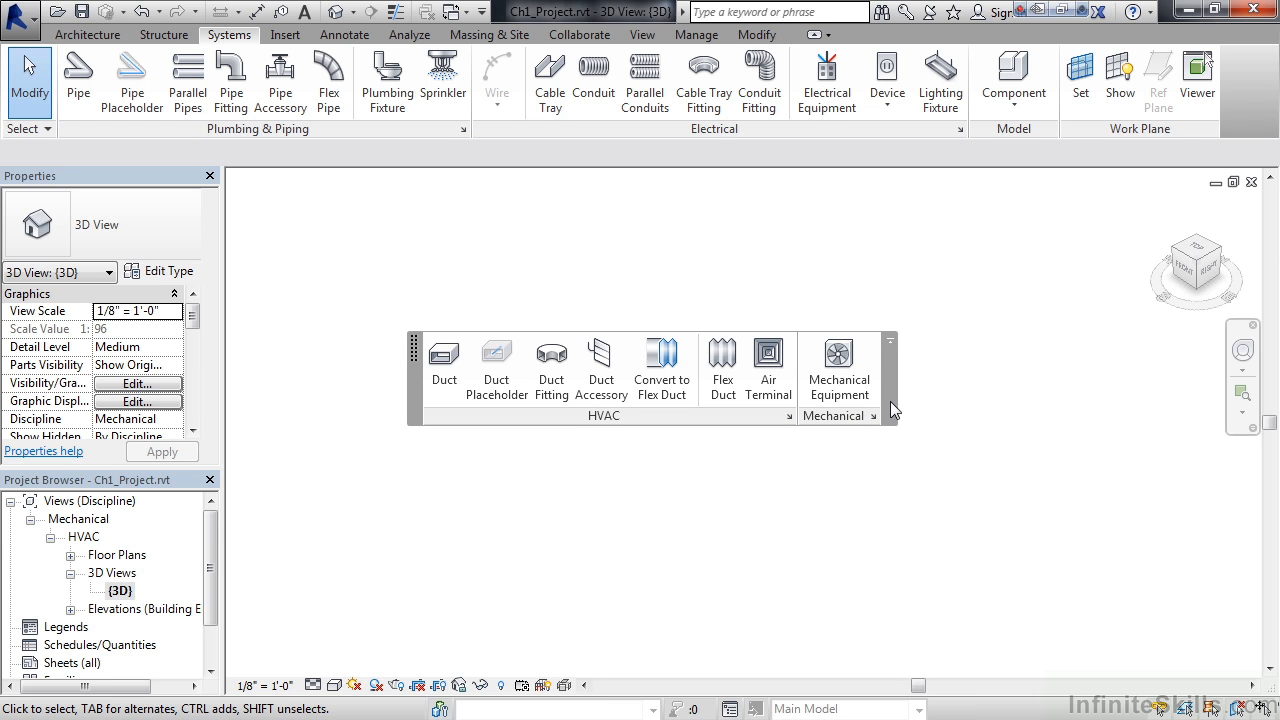
{"action": "mouse_move", "coordinate": [893, 373]}
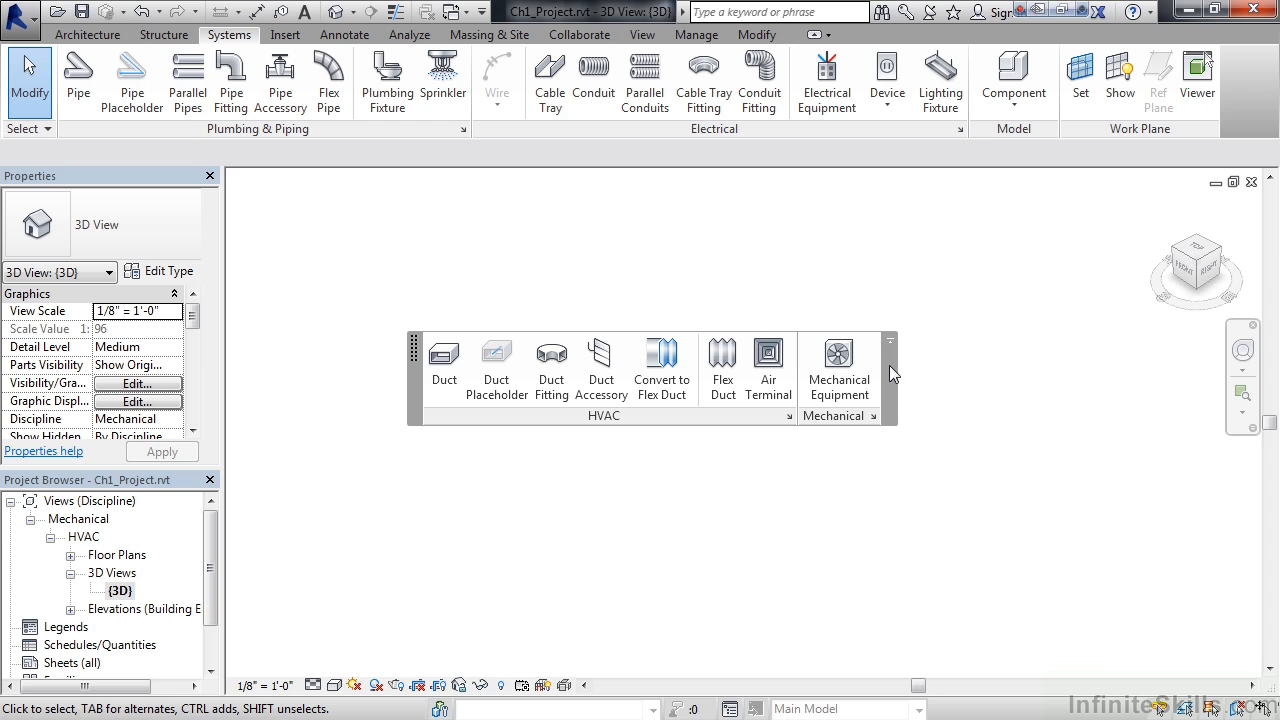
{"action": "mouse_move", "coordinate": [895, 352]}
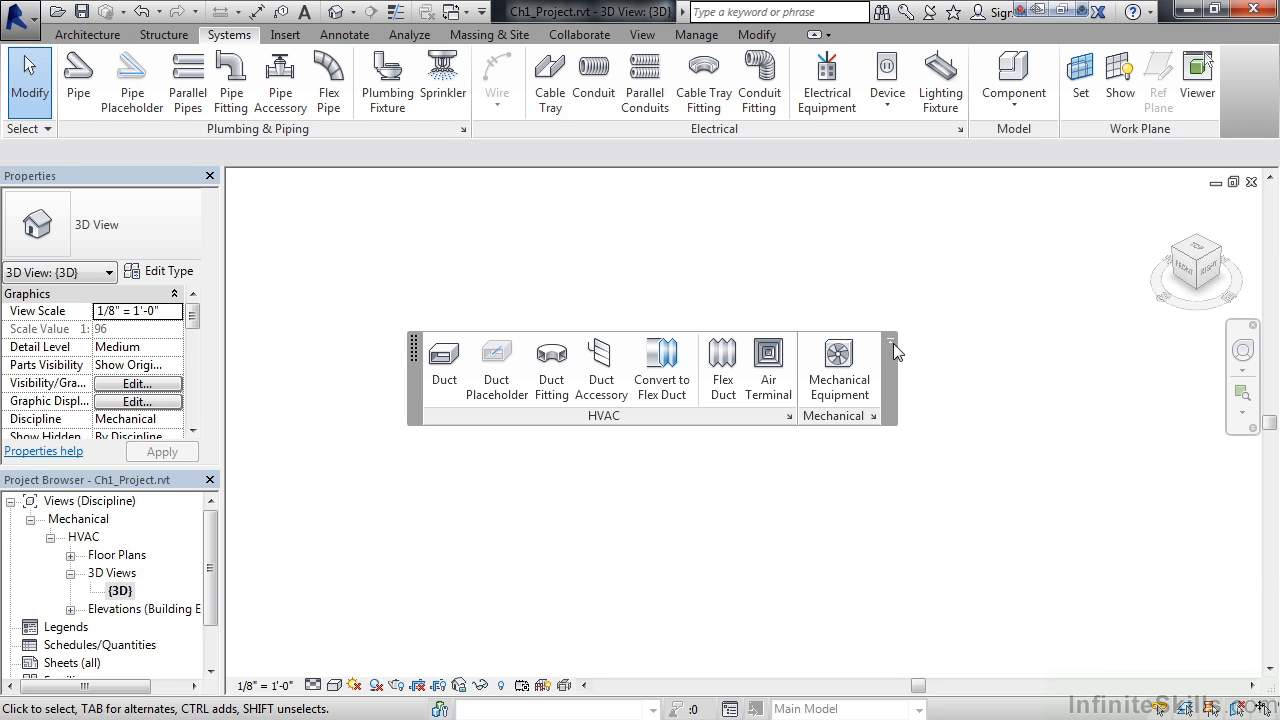
{"action": "mouse_move", "coordinate": [890, 345]}
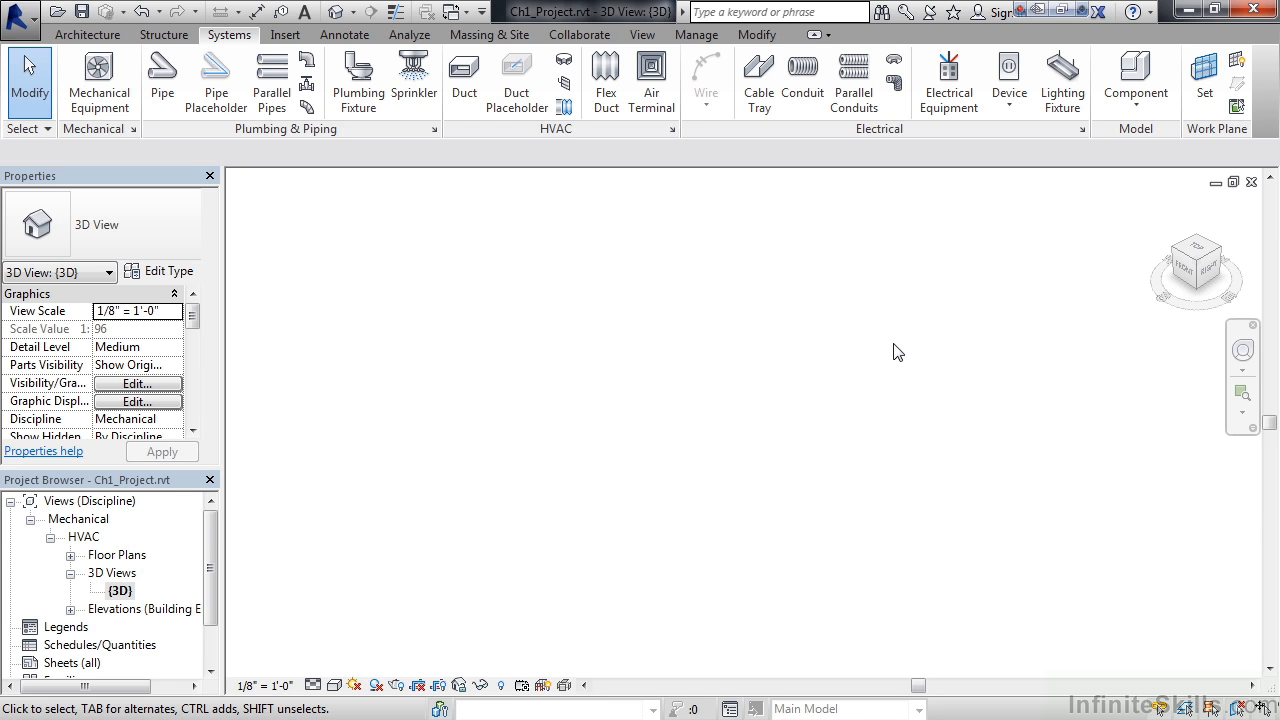
{"action": "mouse_move", "coordinate": [603, 145]}
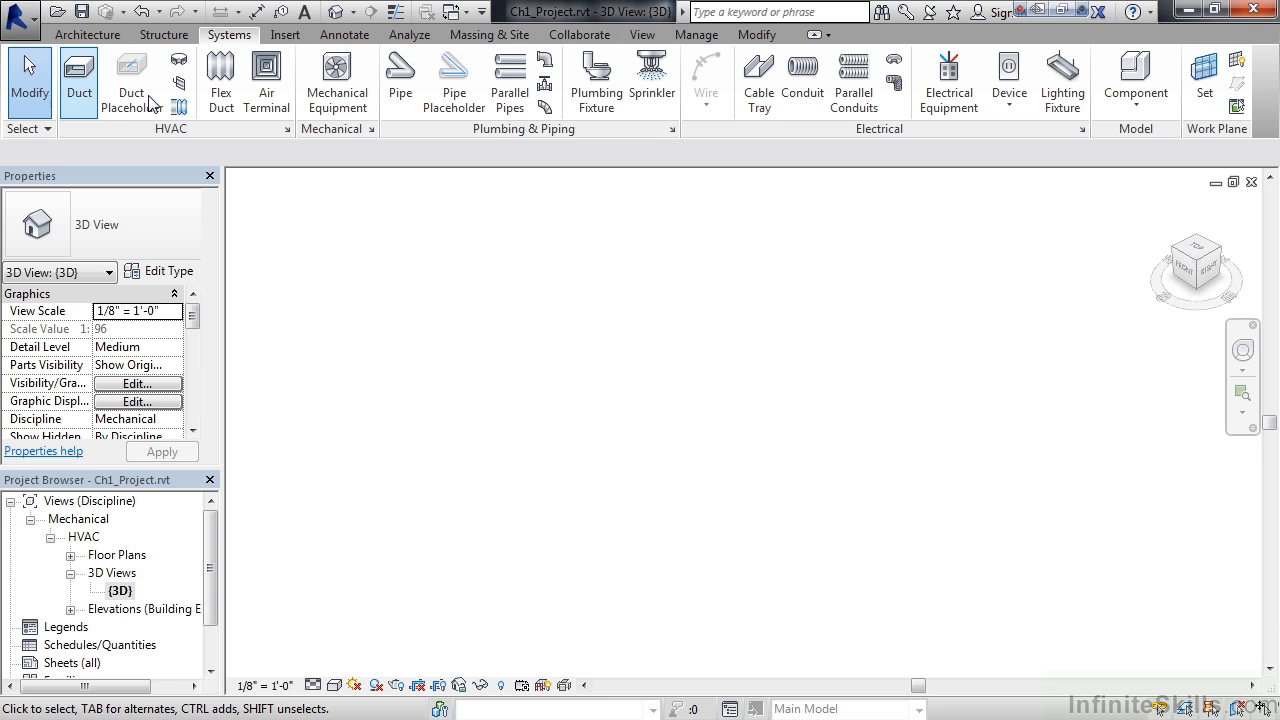
{"action": "mouse_move", "coordinate": [207, 135]}
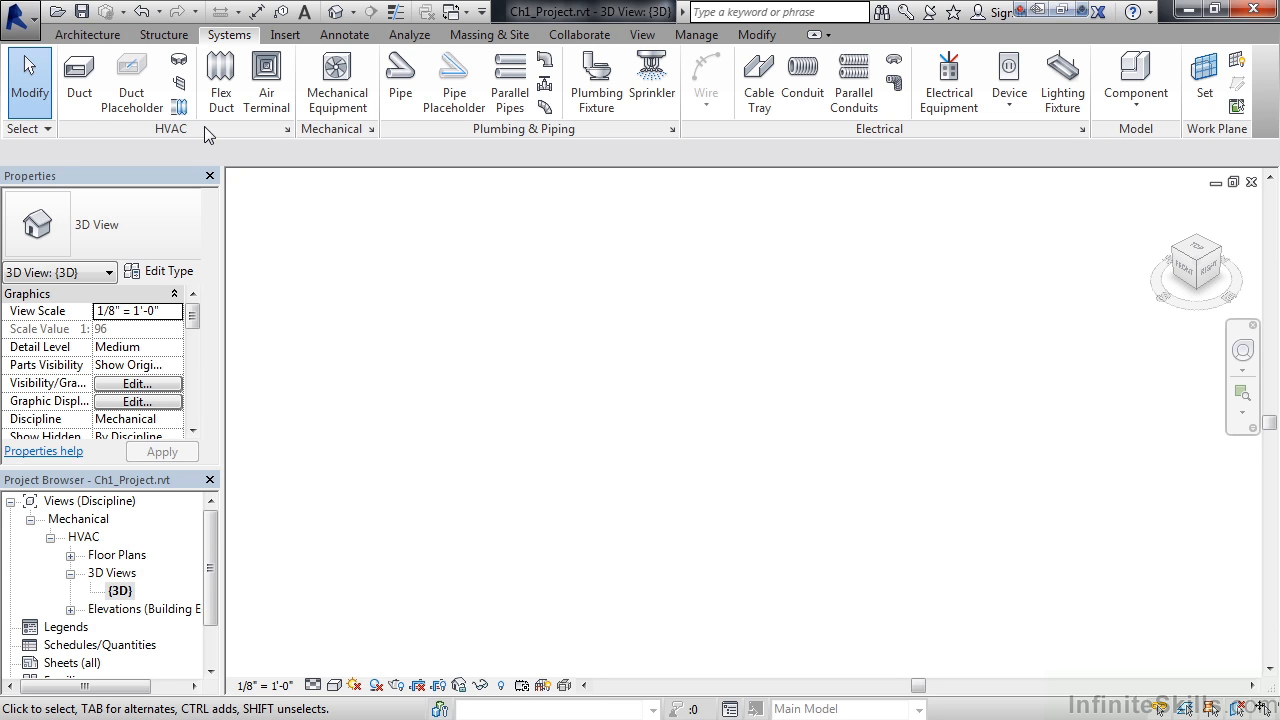
{"action": "mouse_move", "coordinate": [759, 80]}
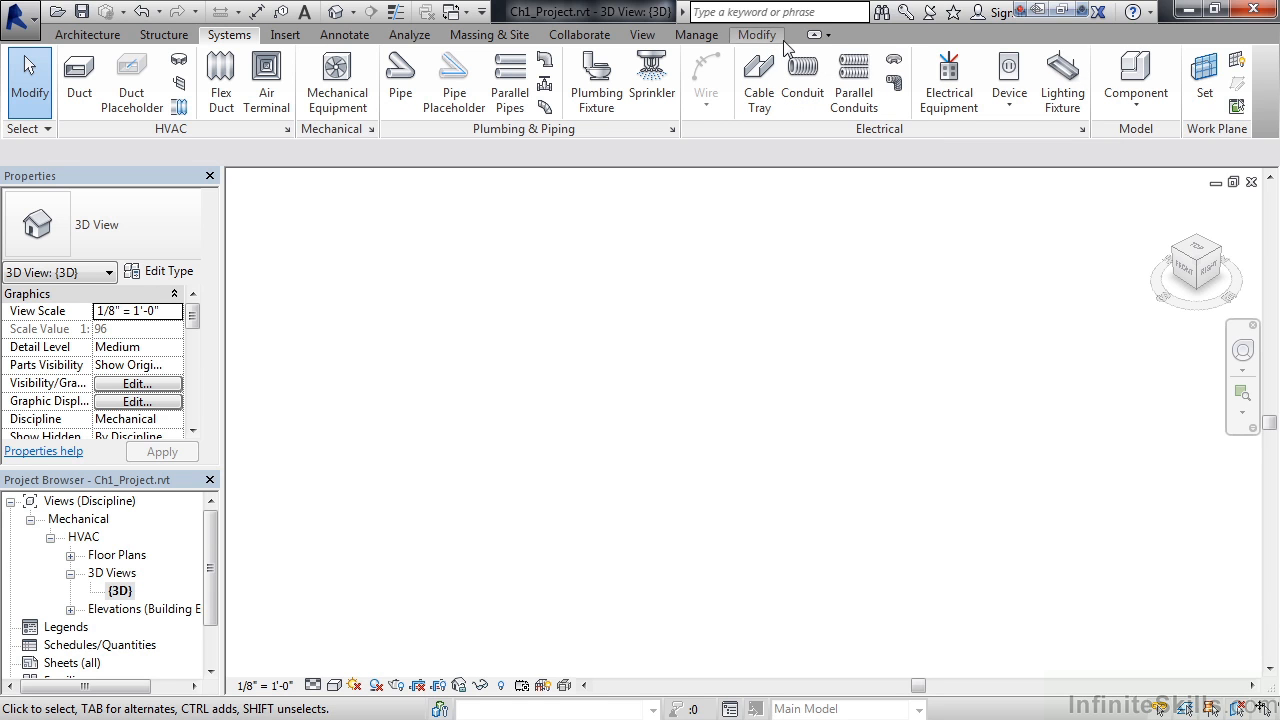
{"action": "mouse_move", "coordinate": [834, 45]}
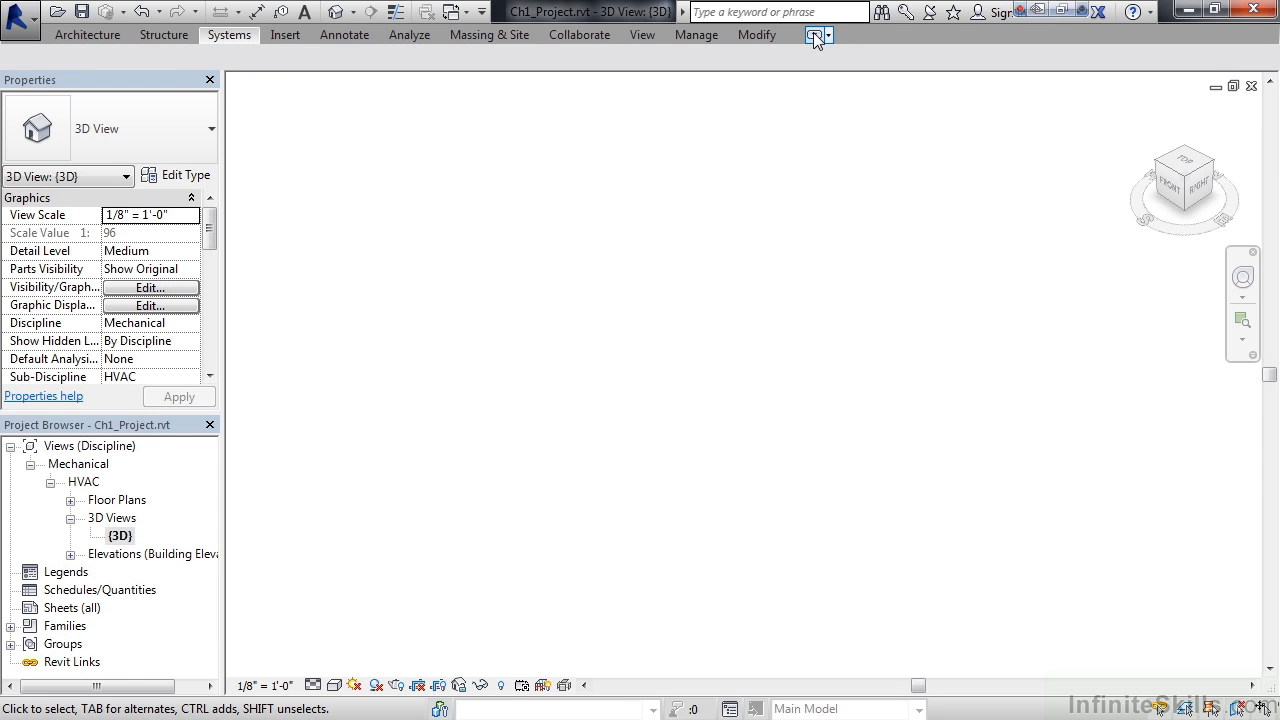
Minimize the Systems ribbon to tab names only.
{"action": "left_click", "coordinate": [228, 34]}
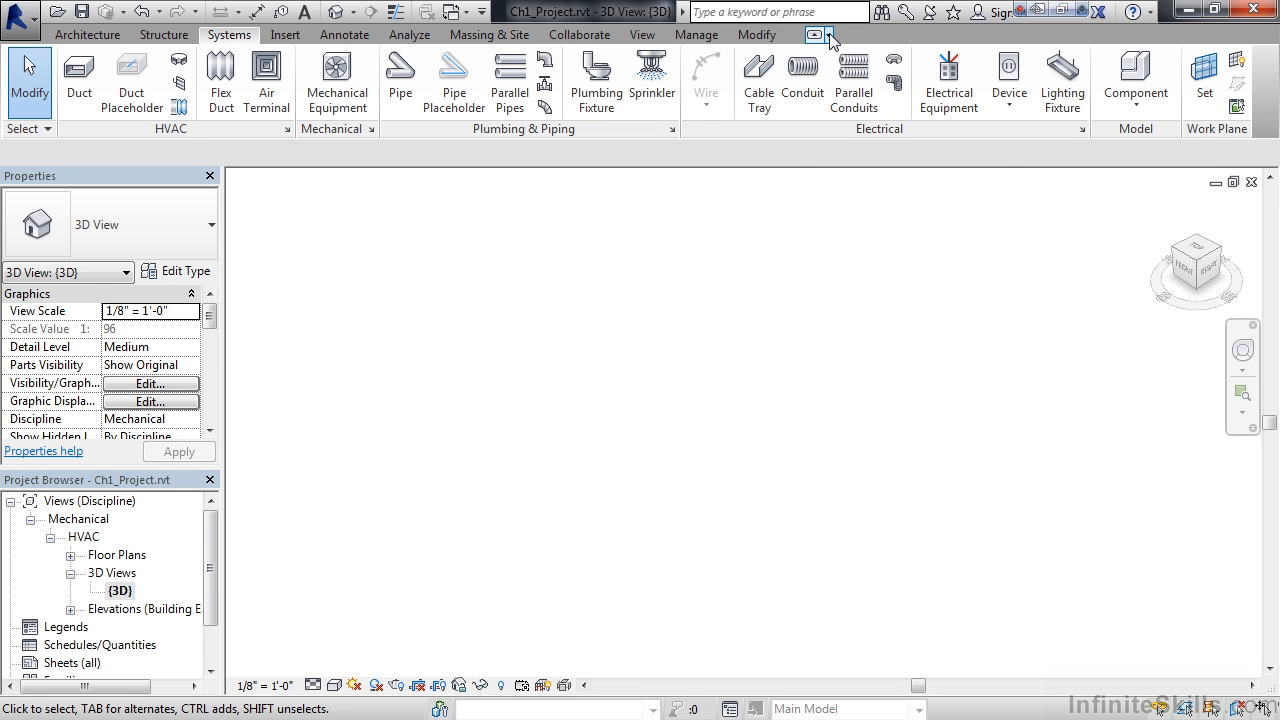
{"action": "left_click", "coordinate": [832, 36]}
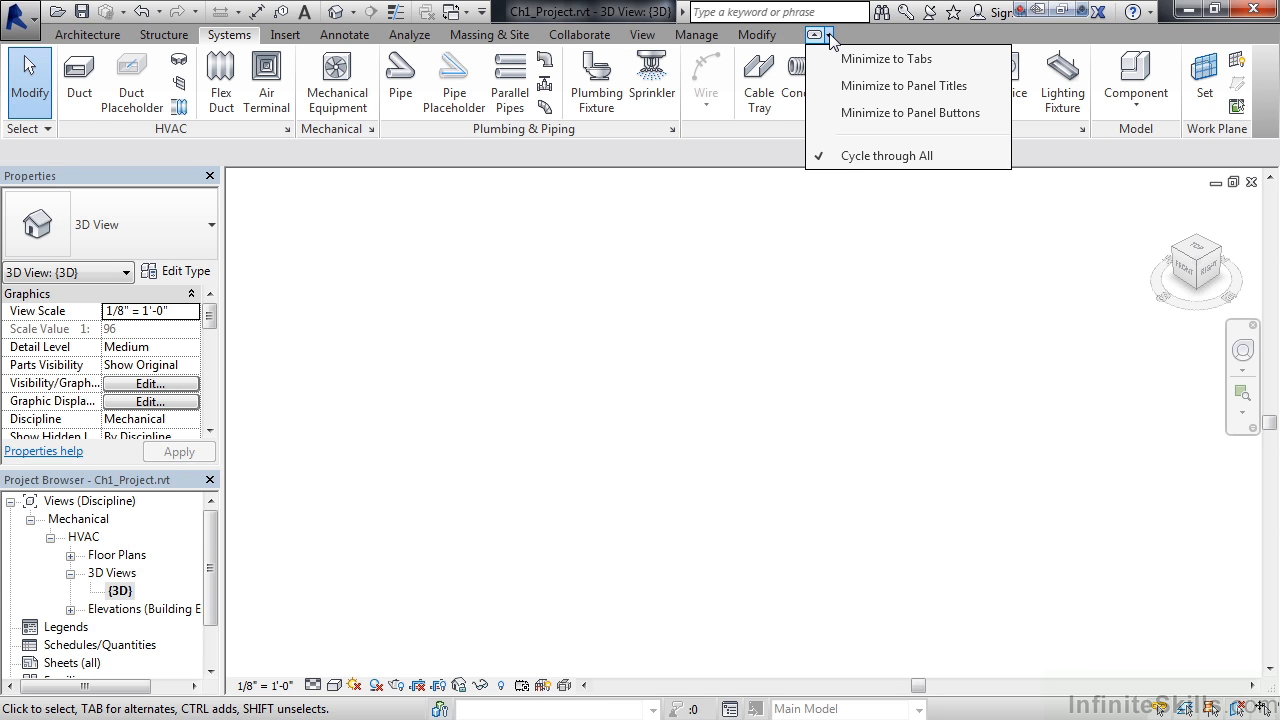
{"action": "mouse_move", "coordinate": [886, 58]}
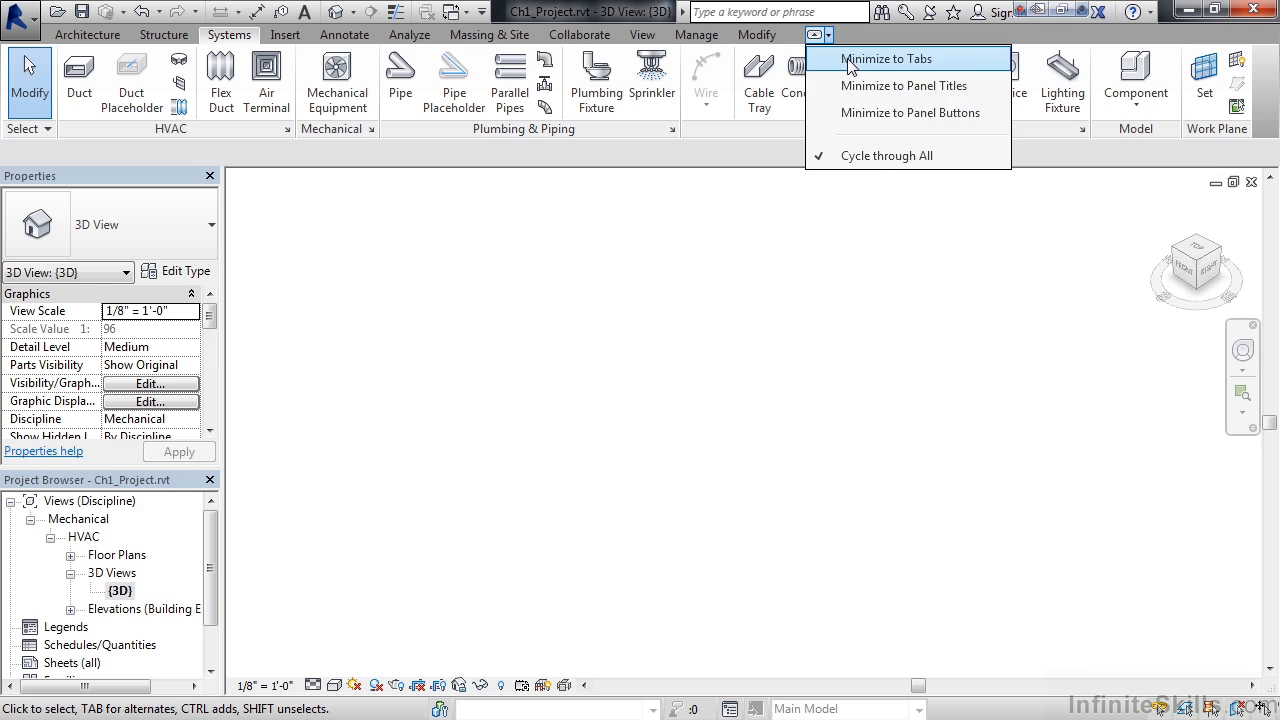
{"action": "left_click", "coordinate": [886, 58]}
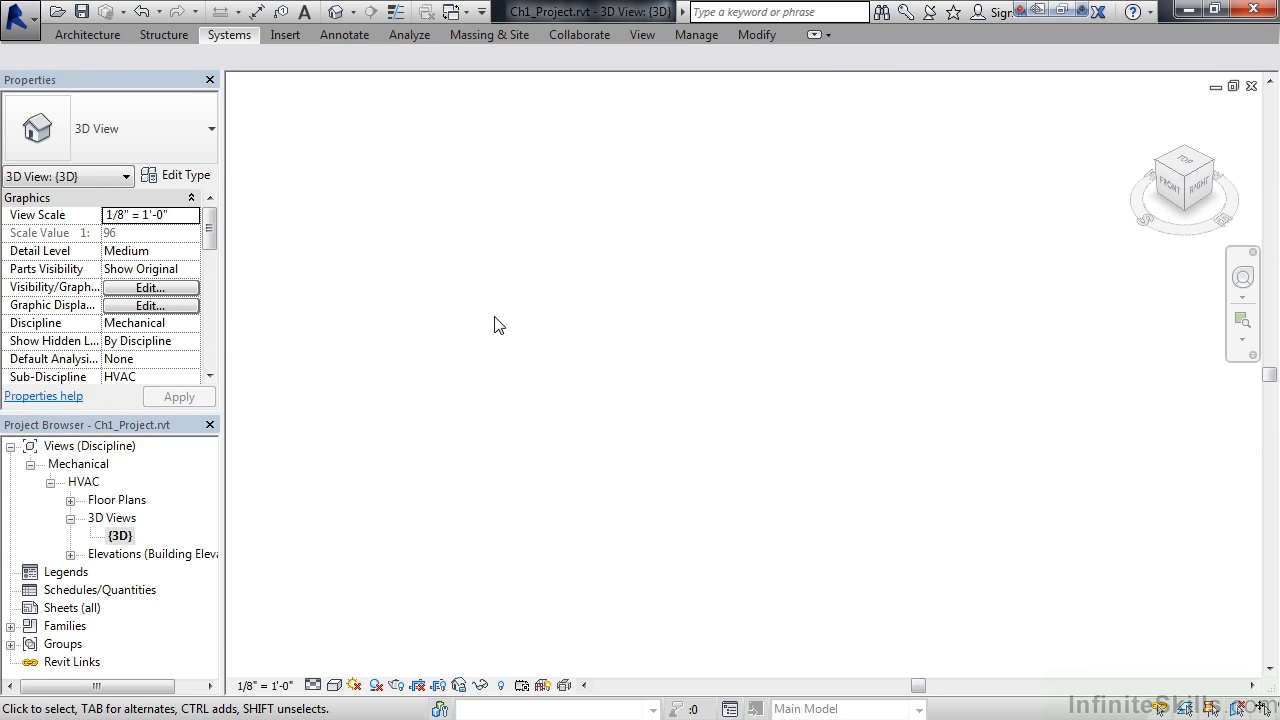
{"action": "mouse_move", "coordinate": [234, 92]}
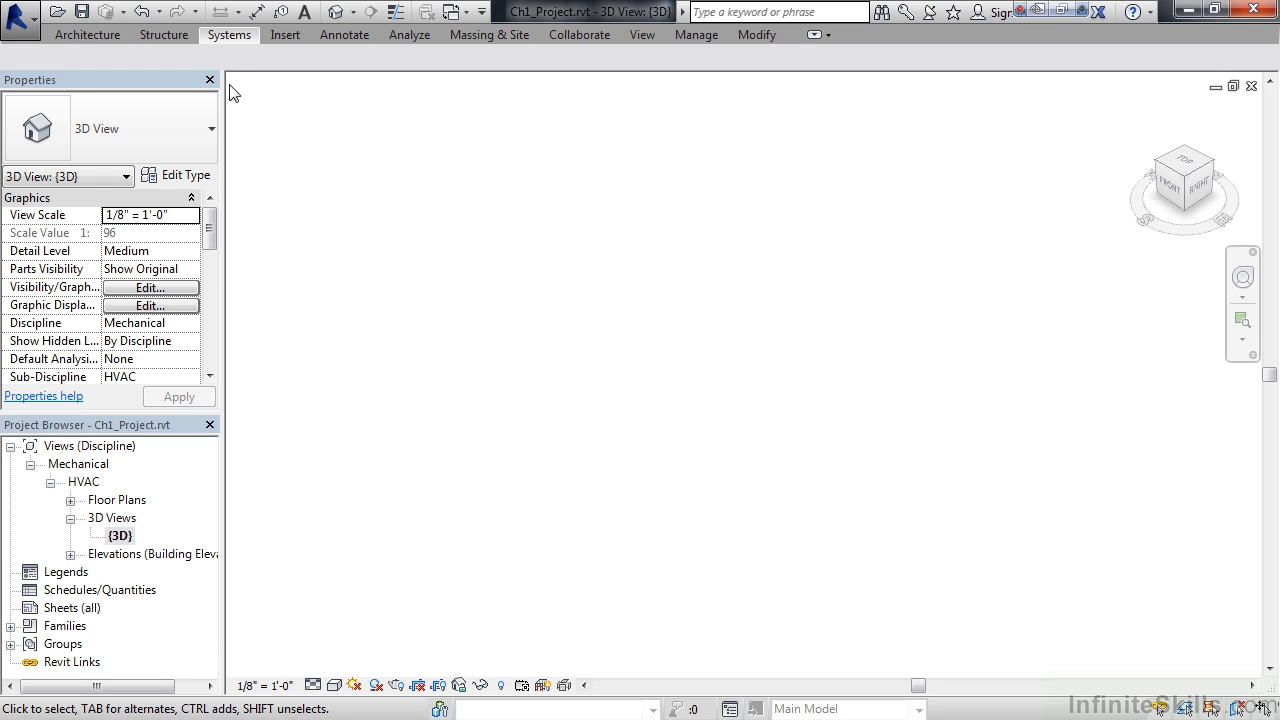
Cycle the ribbon display state back to showing full panels.
{"action": "left_click", "coordinate": [229, 34]}
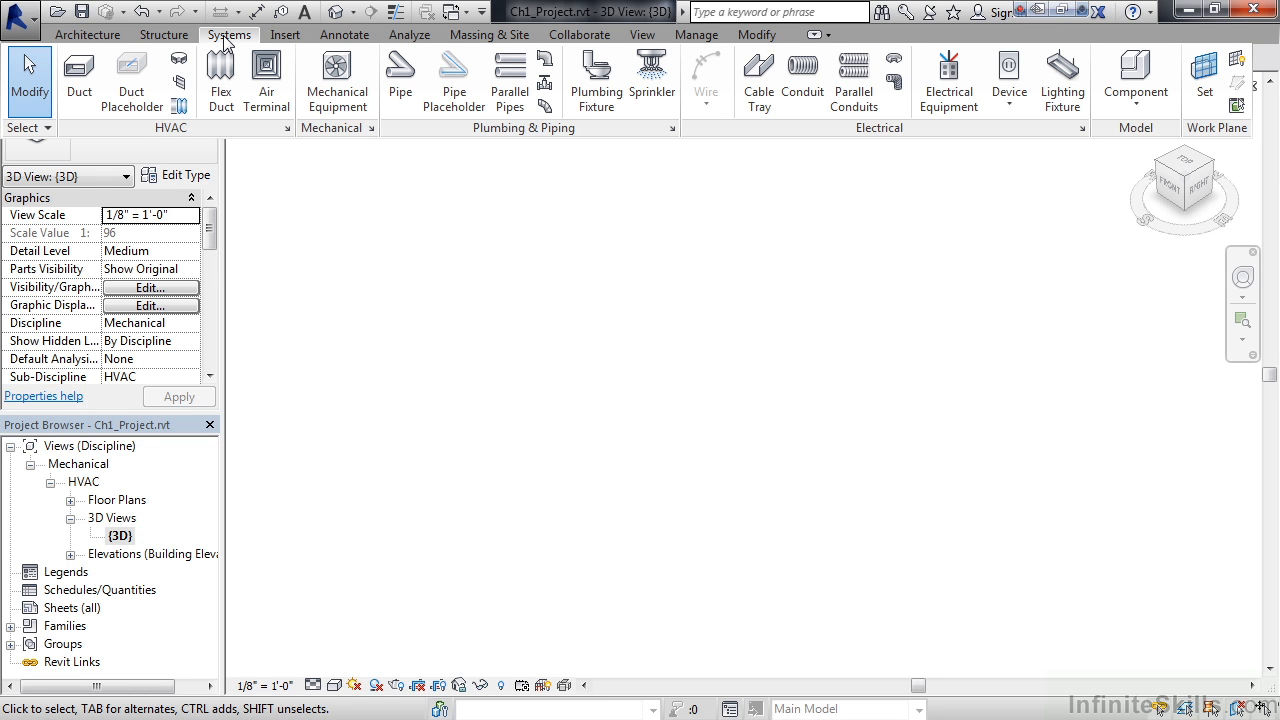
{"action": "mouse_move", "coordinate": [347, 221]}
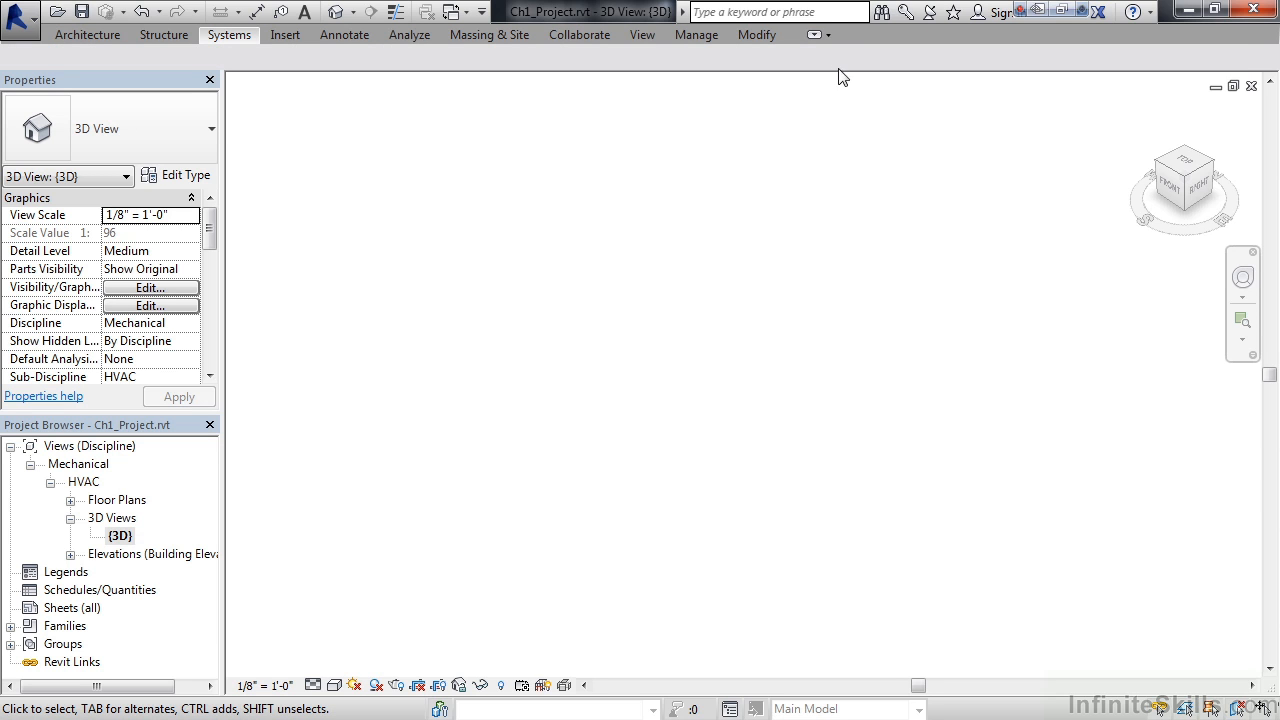
{"action": "mouse_move", "coordinate": [831, 35]}
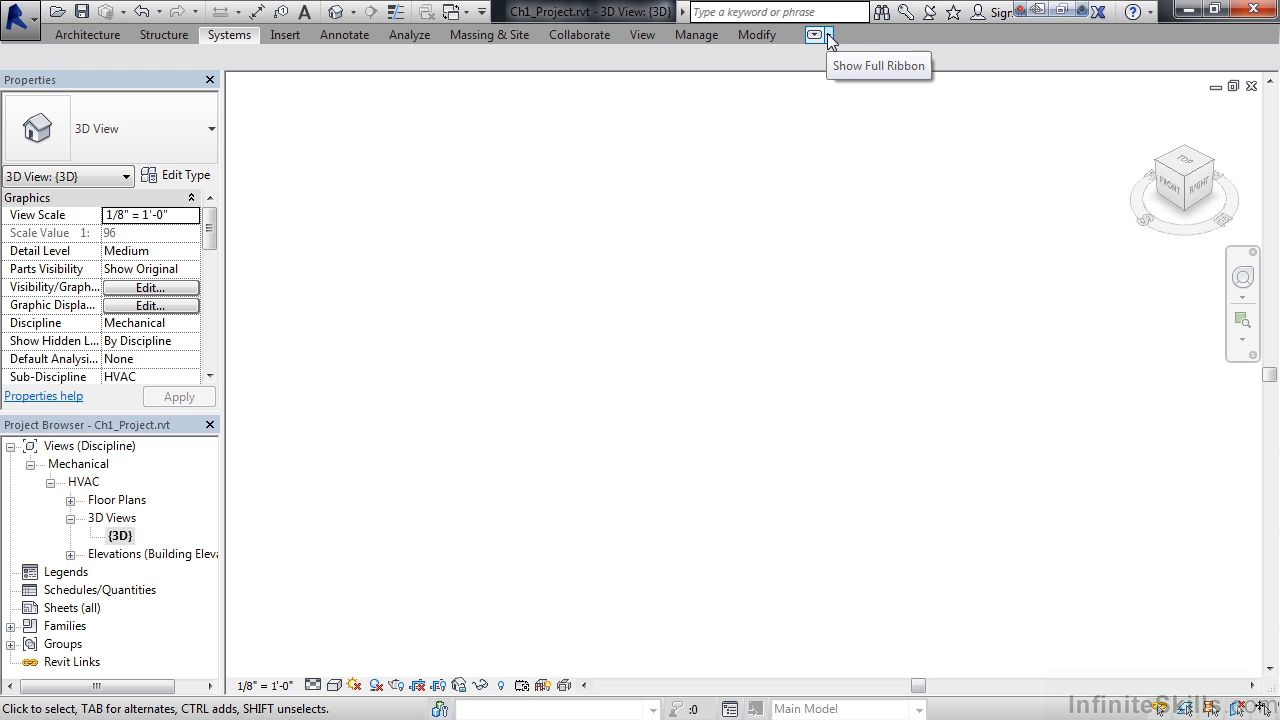
{"action": "left_click", "coordinate": [831, 35]}
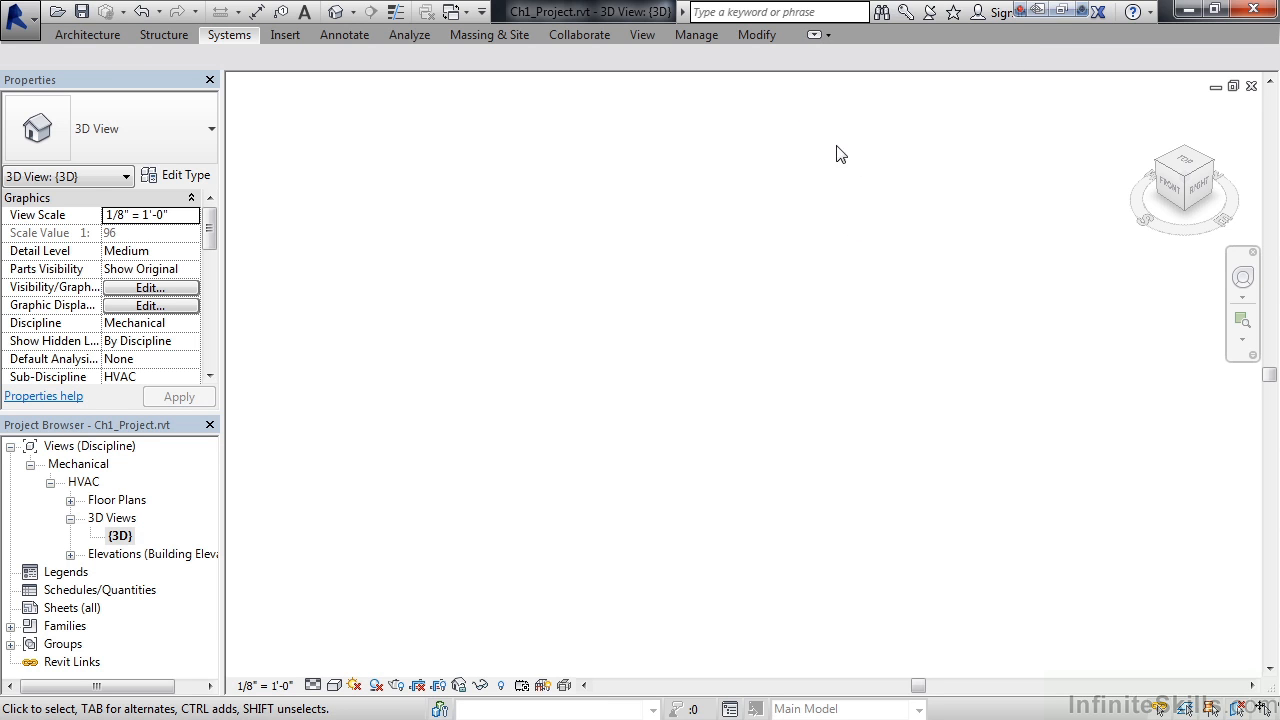
{"action": "mouse_move", "coordinate": [813, 35]}
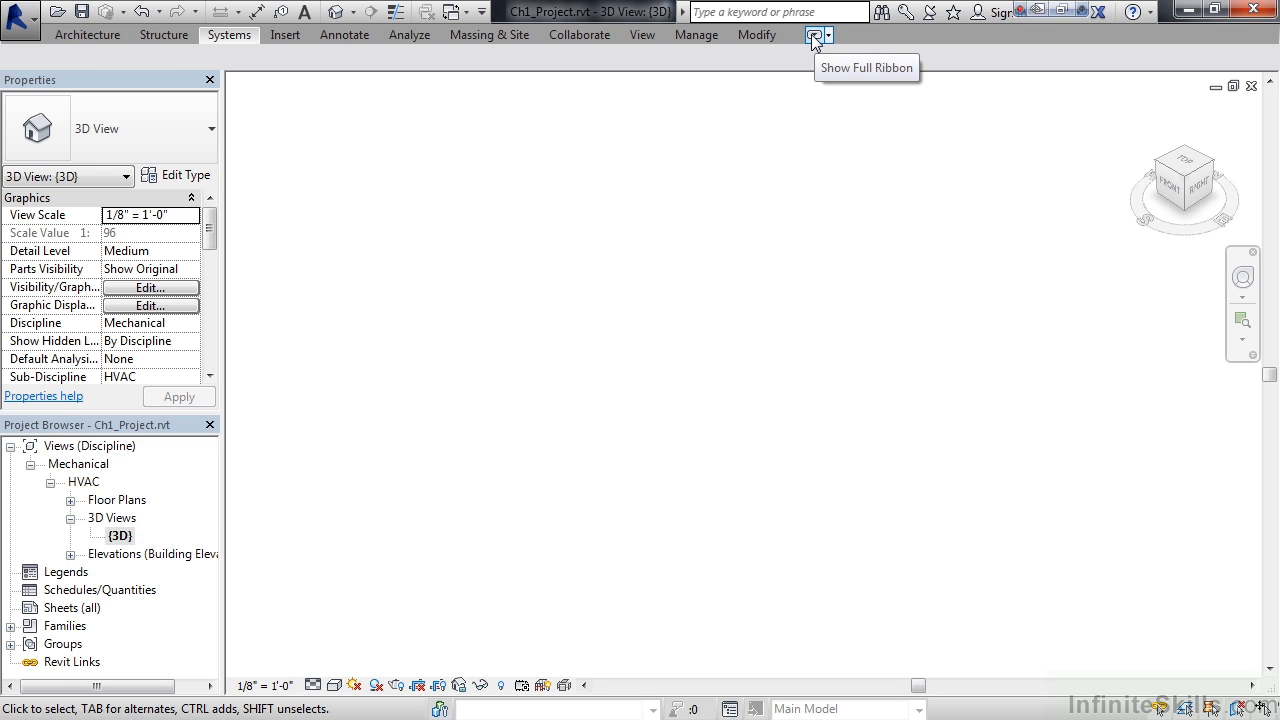
{"action": "left_click", "coordinate": [813, 35]}
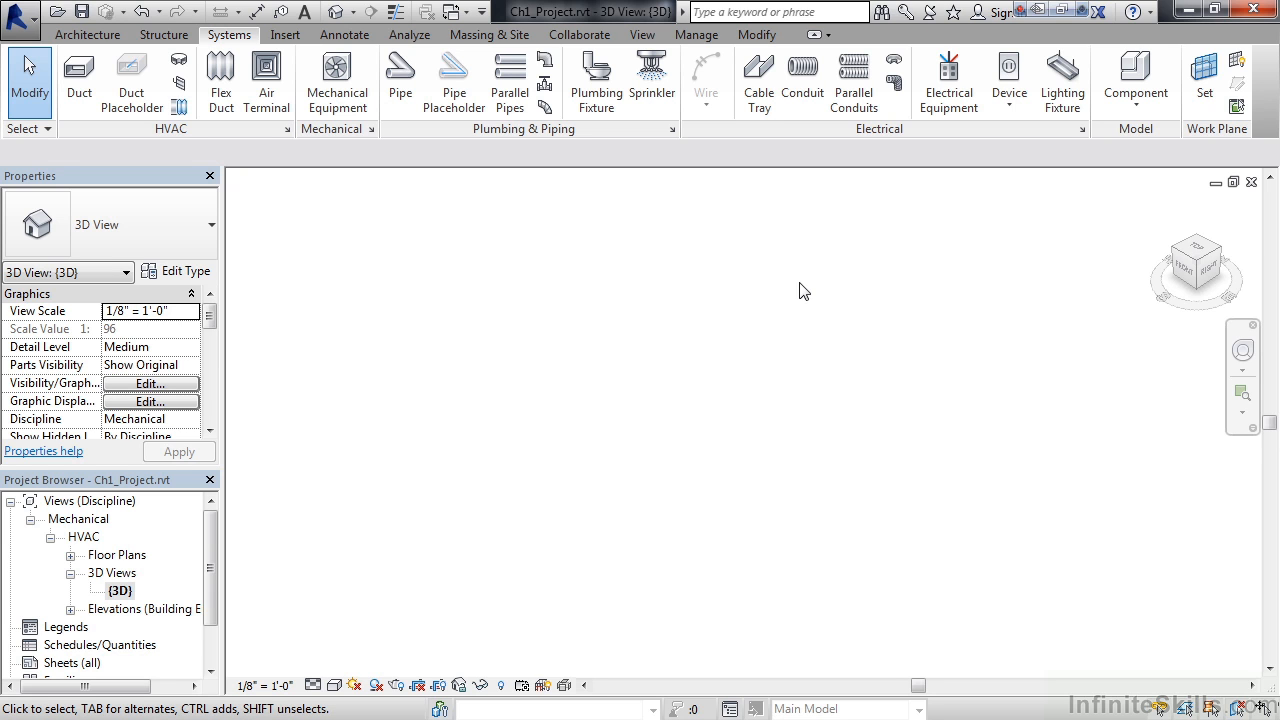
{"action": "mouse_move", "coordinate": [519, 310]}
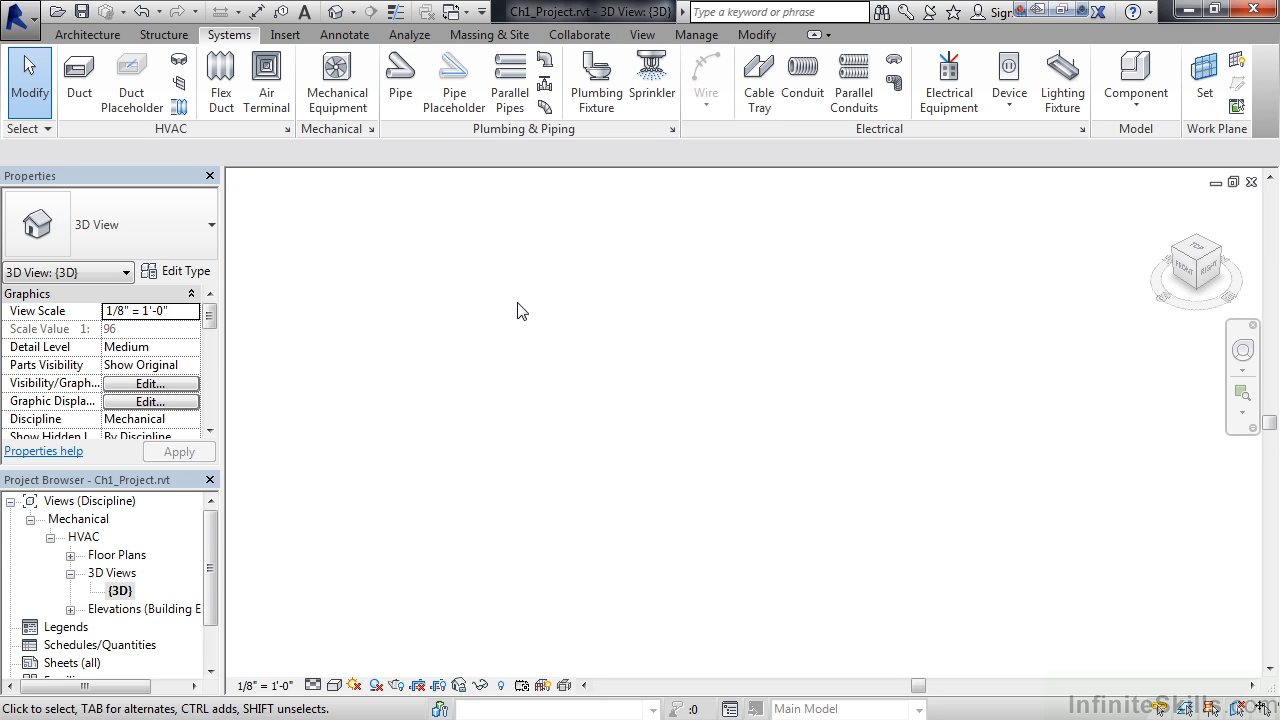
{"action": "mouse_move", "coordinate": [210, 177]}
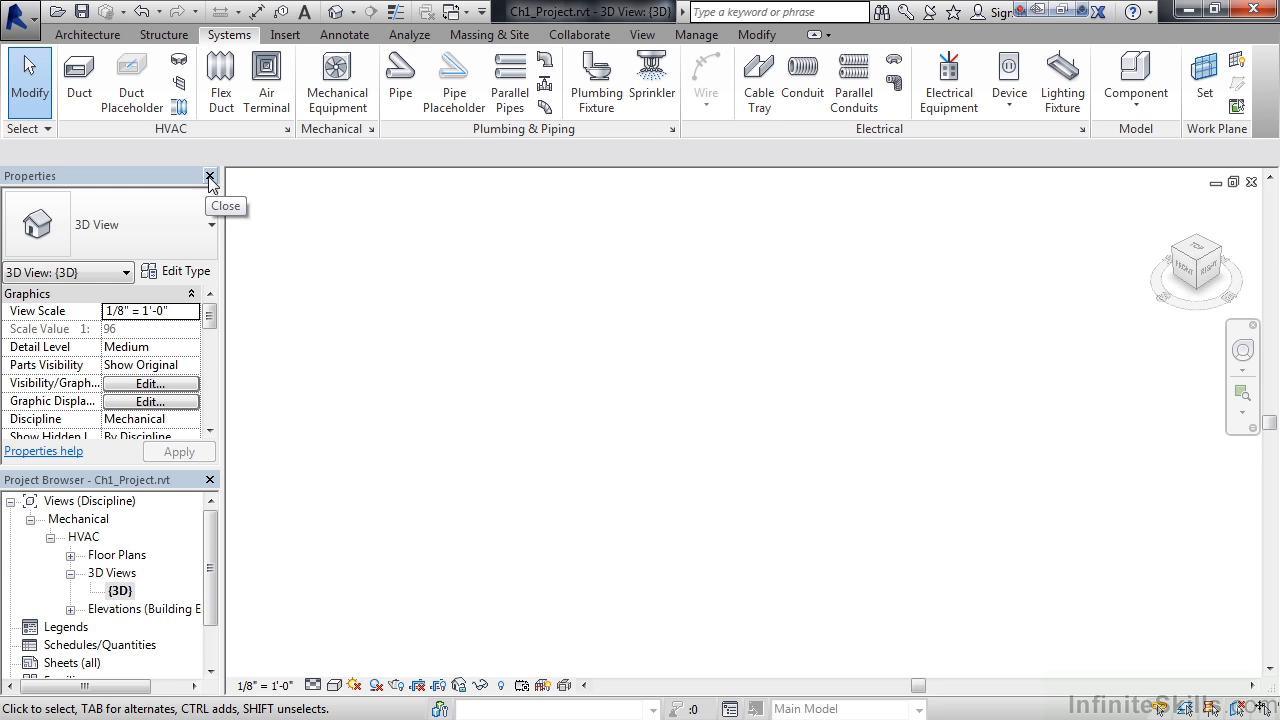
Close the Properties palette, leaving the Project Browser on the left.
{"action": "left_click", "coordinate": [210, 176]}
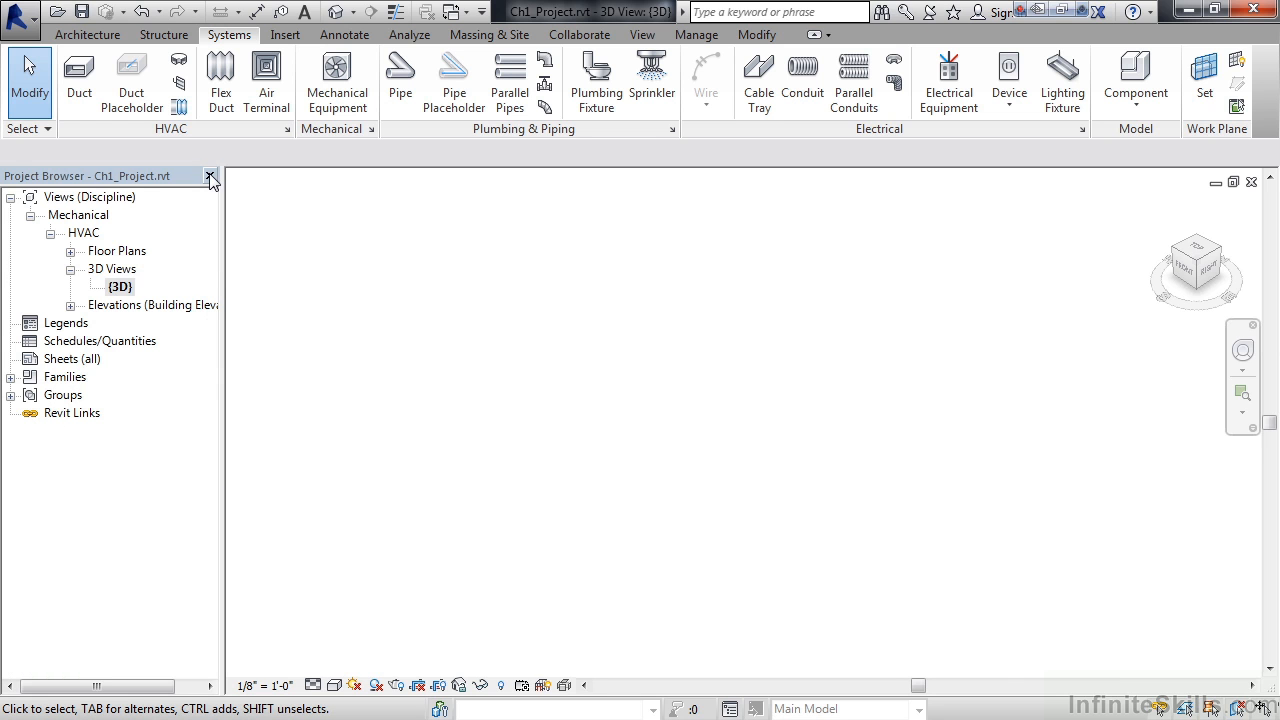
{"action": "mouse_move", "coordinate": [550, 268]}
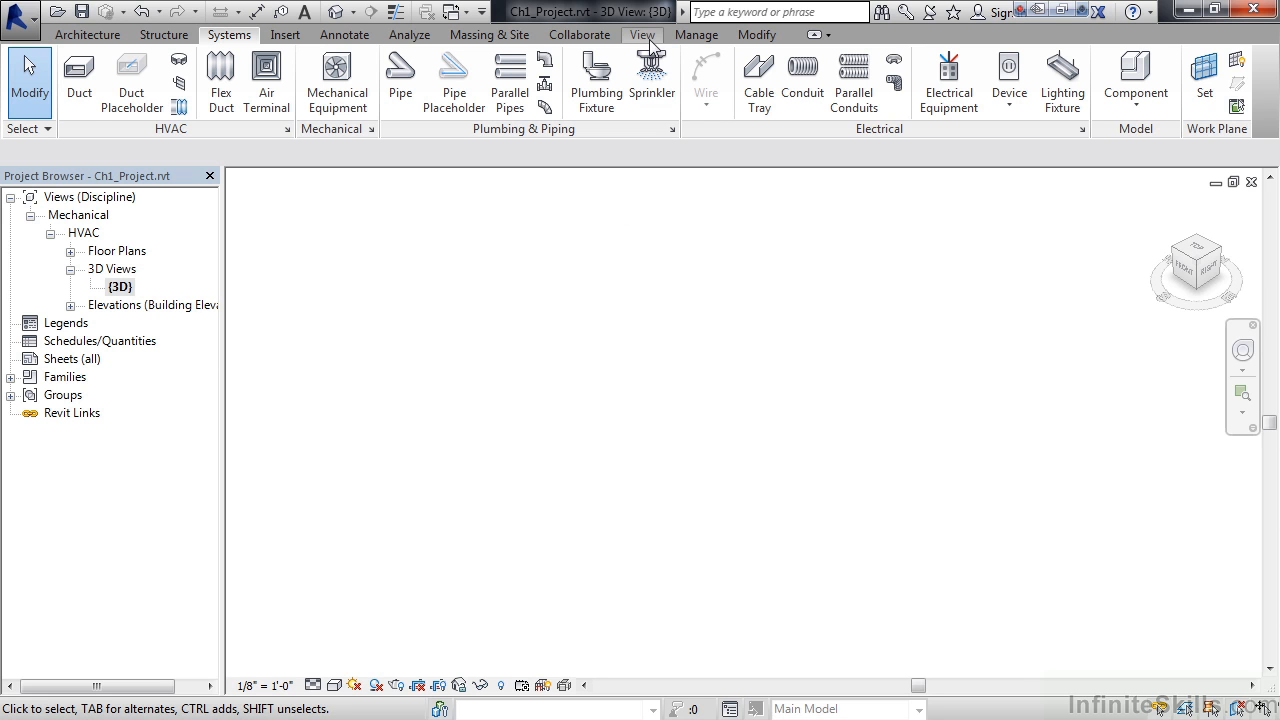
Re-enable Properties under View > User Interface so the palette returns.
{"action": "left_click", "coordinate": [642, 34]}
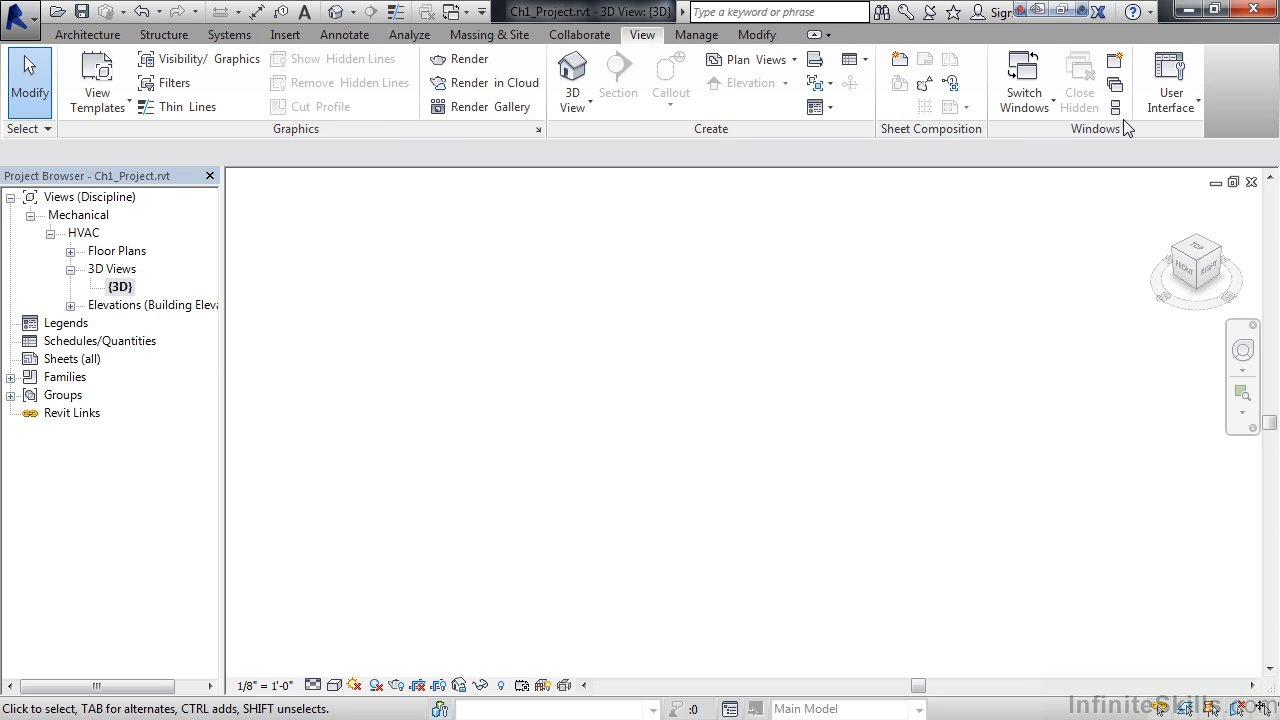
{"action": "mouse_move", "coordinate": [1170, 82]}
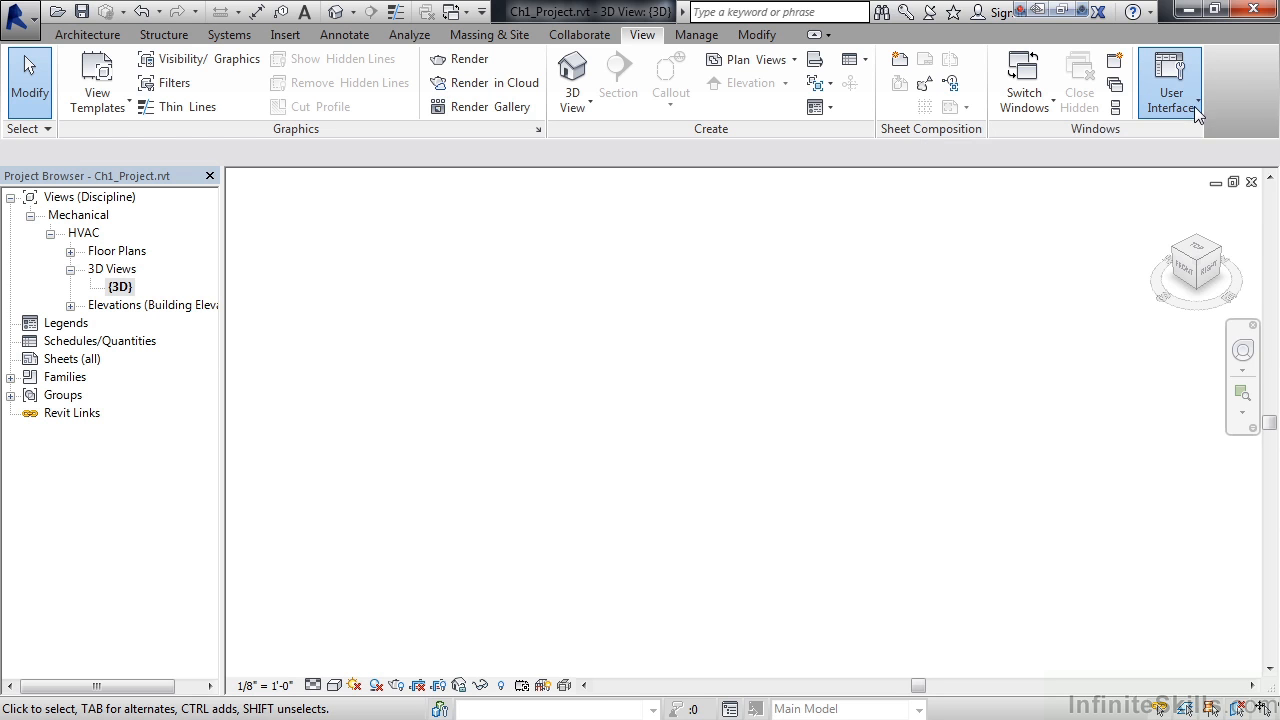
{"action": "left_click", "coordinate": [1169, 82]}
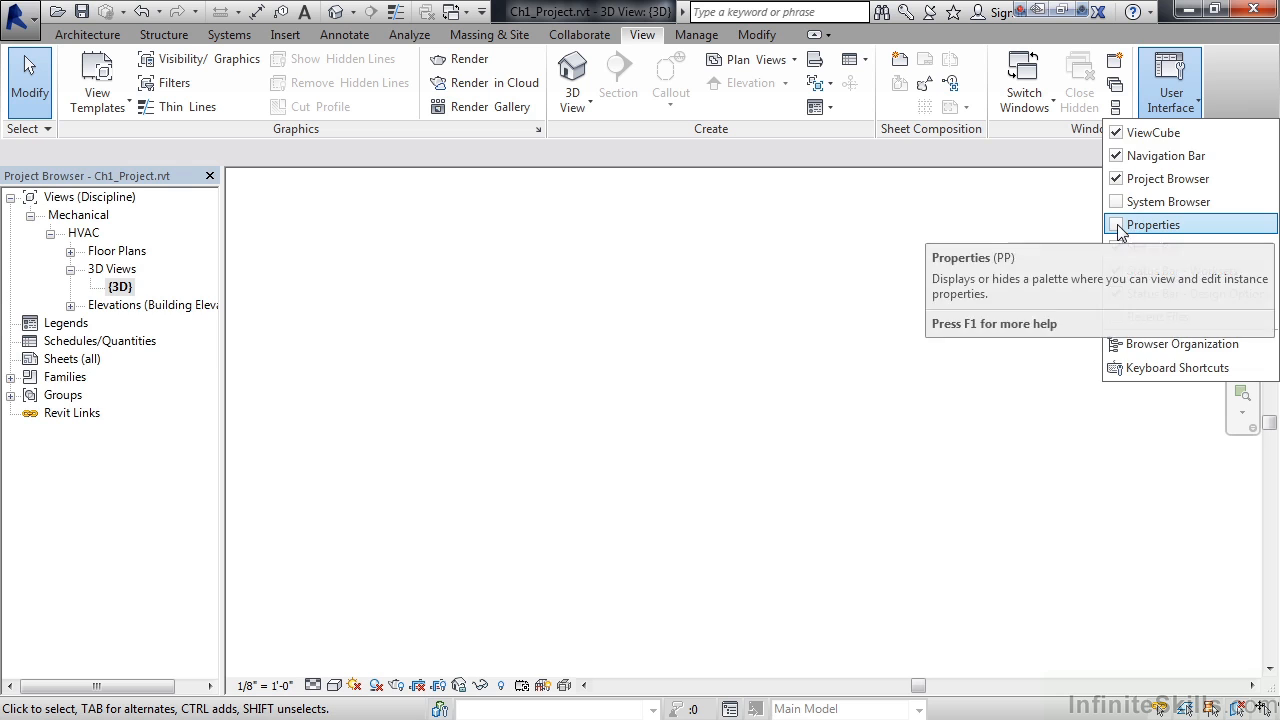
{"action": "left_click", "coordinate": [1153, 224]}
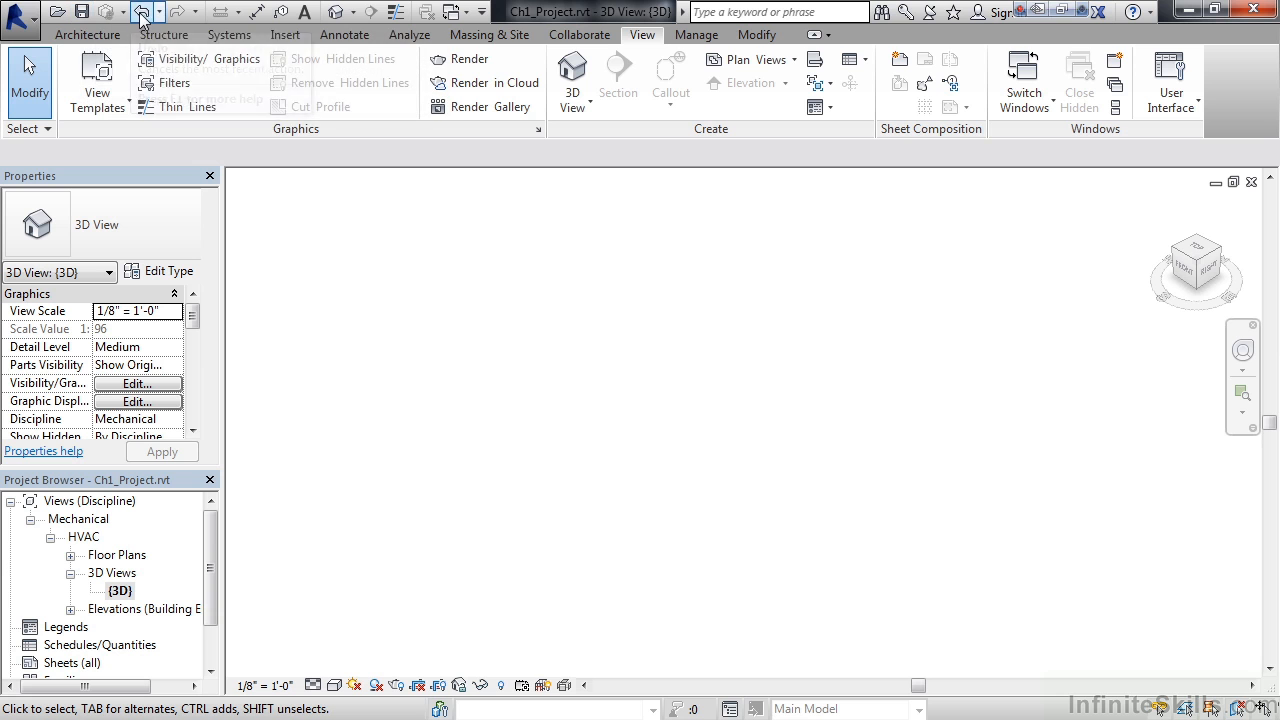
{"action": "mouse_move", "coordinate": [304, 11]}
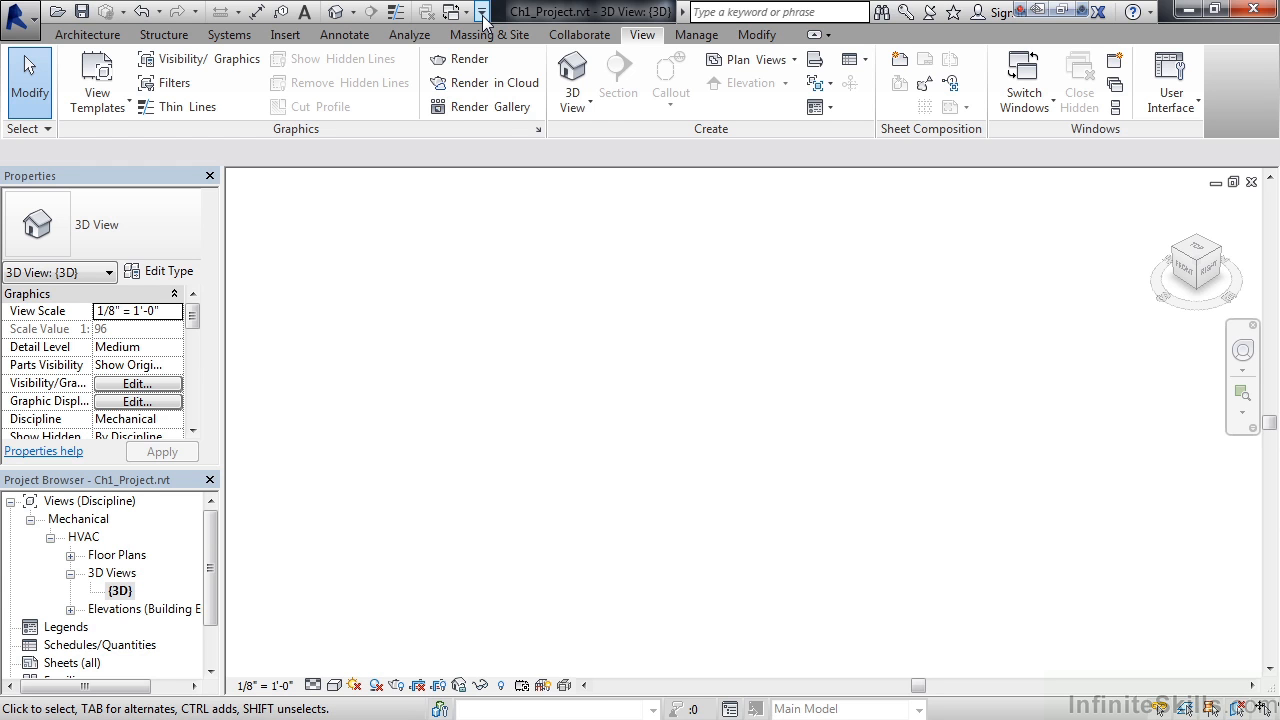
Show the Quick Access Toolbar dropdown listing Open, Save, Undo and other commands.
{"action": "left_click", "coordinate": [483, 12]}
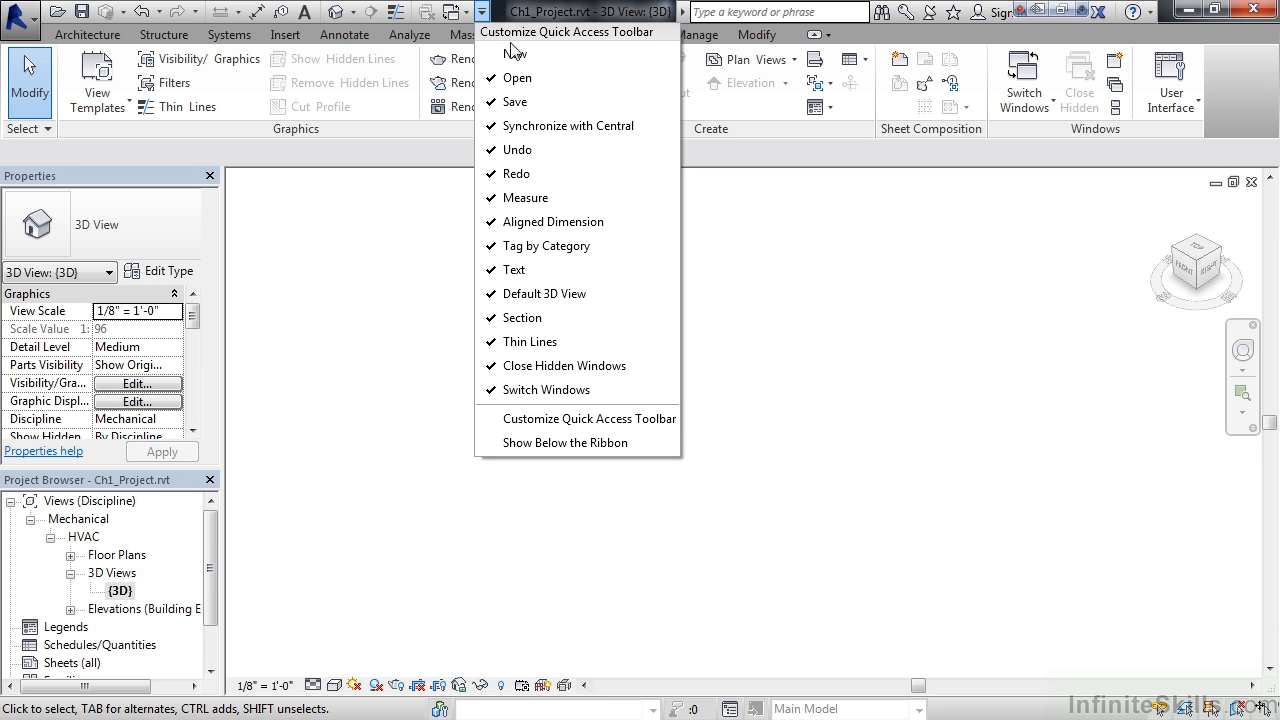
{"action": "mouse_move", "coordinate": [588, 418]}
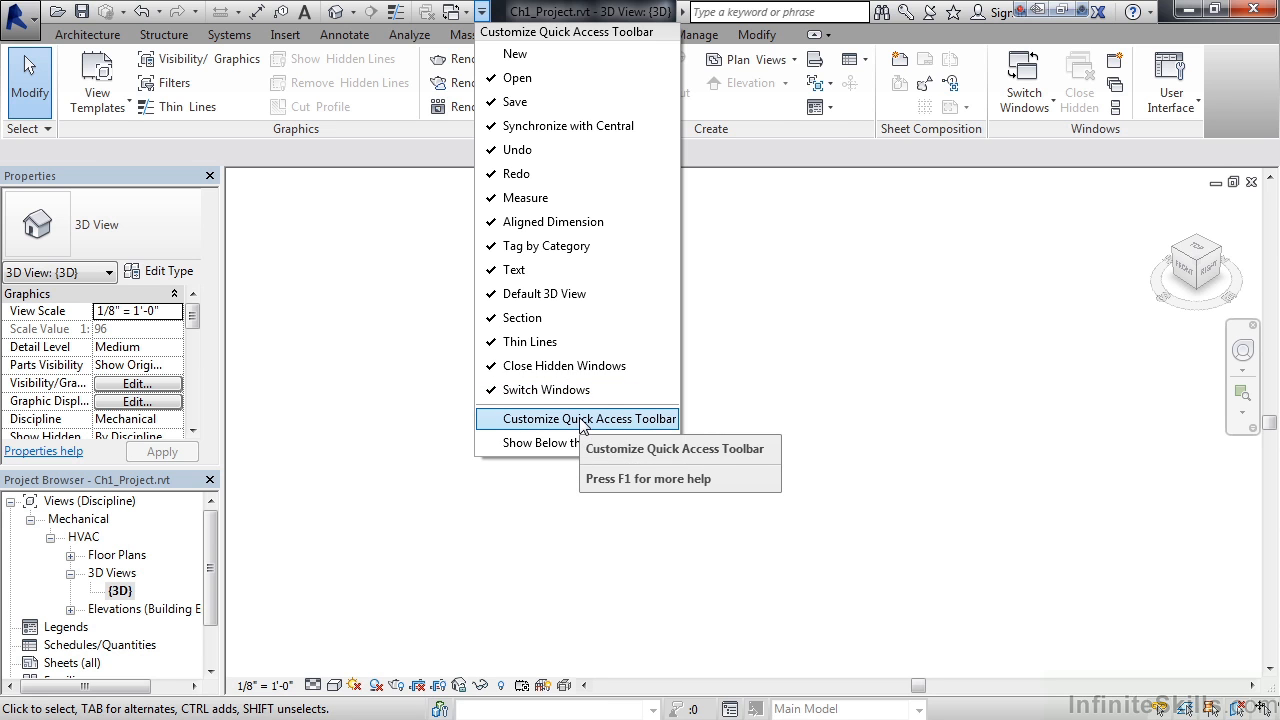
In Customize Quick Access Toolbar, move Redo up then back below Undo.
{"action": "left_click", "coordinate": [577, 418]}
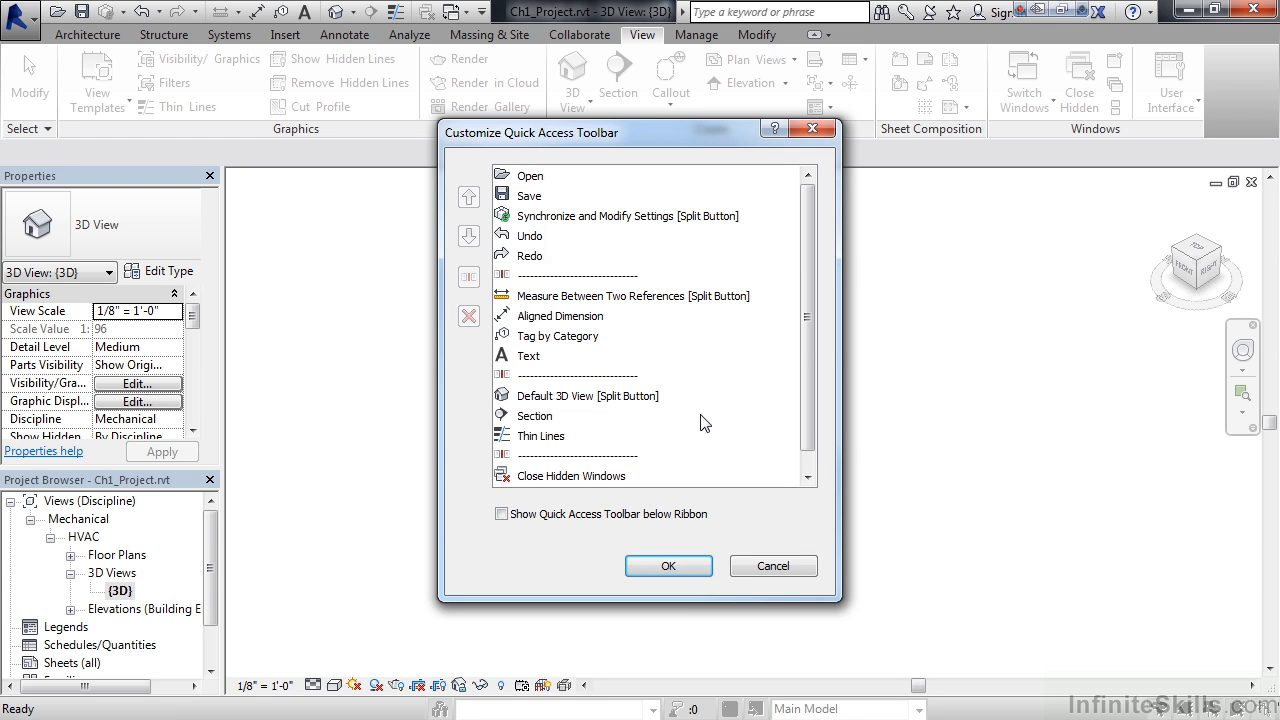
{"action": "left_click", "coordinate": [529, 256]}
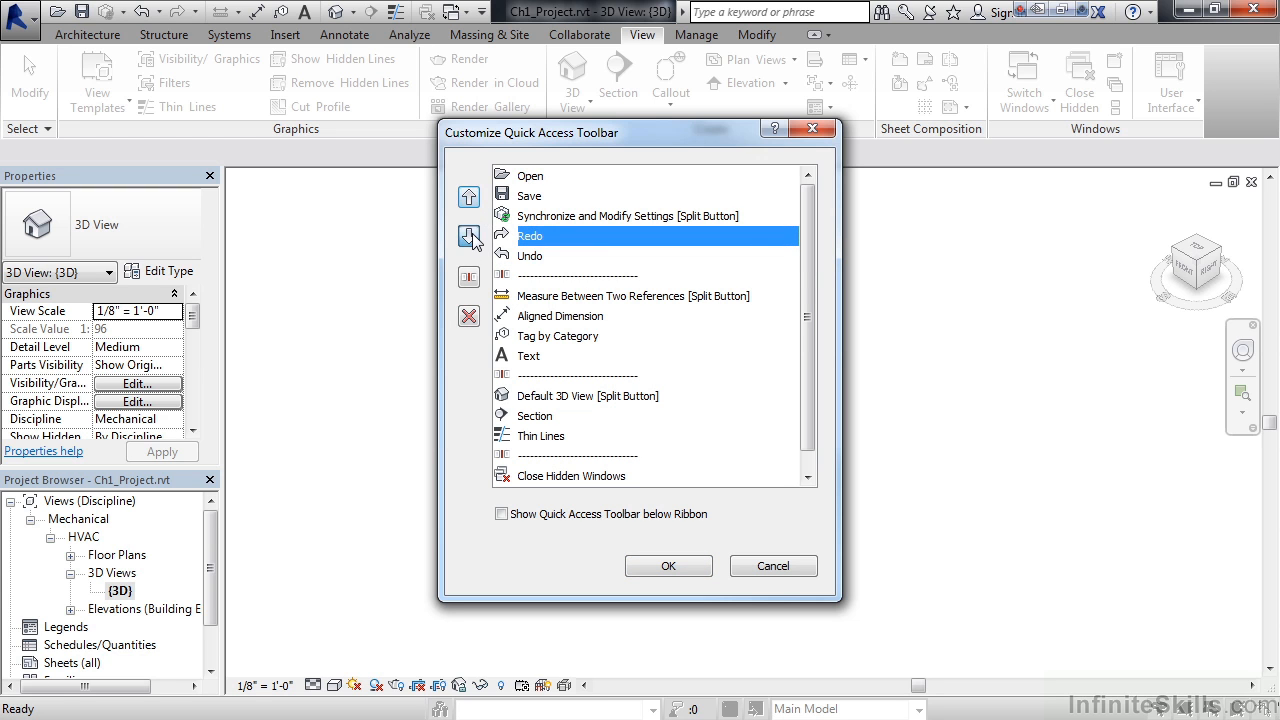
{"action": "left_click", "coordinate": [468, 236]}
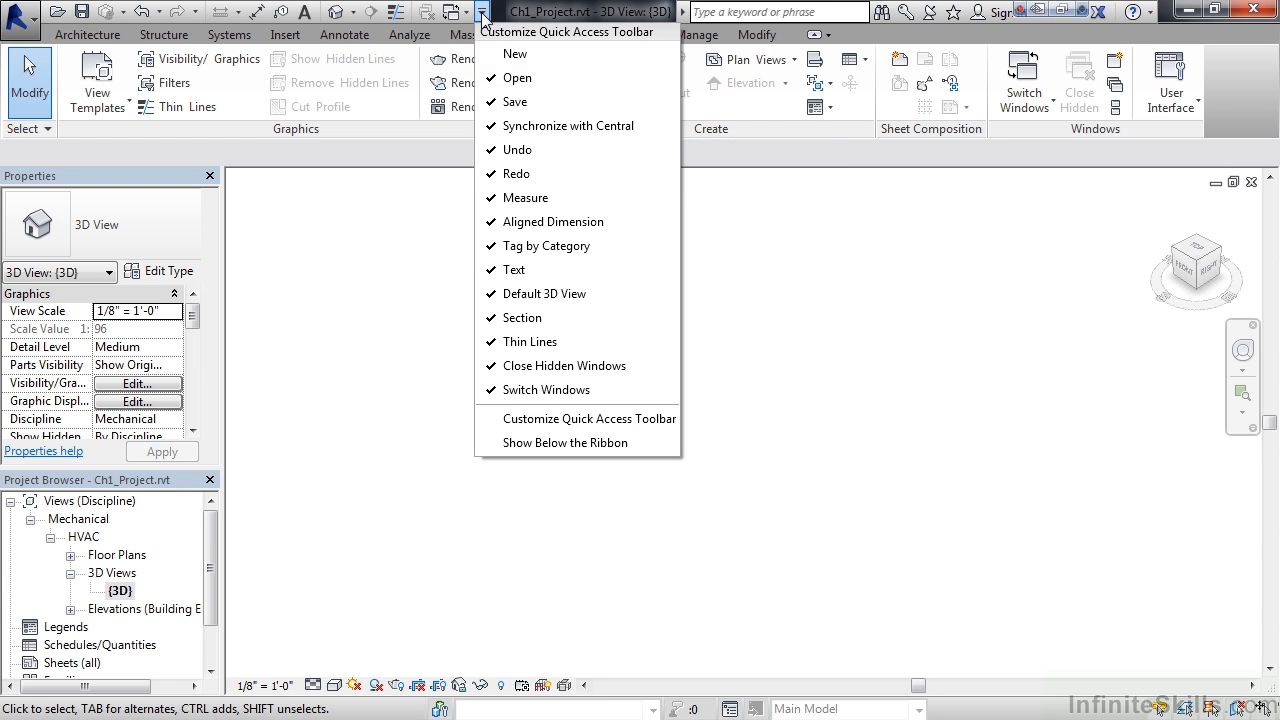
{"action": "mouse_move", "coordinate": [517, 78]}
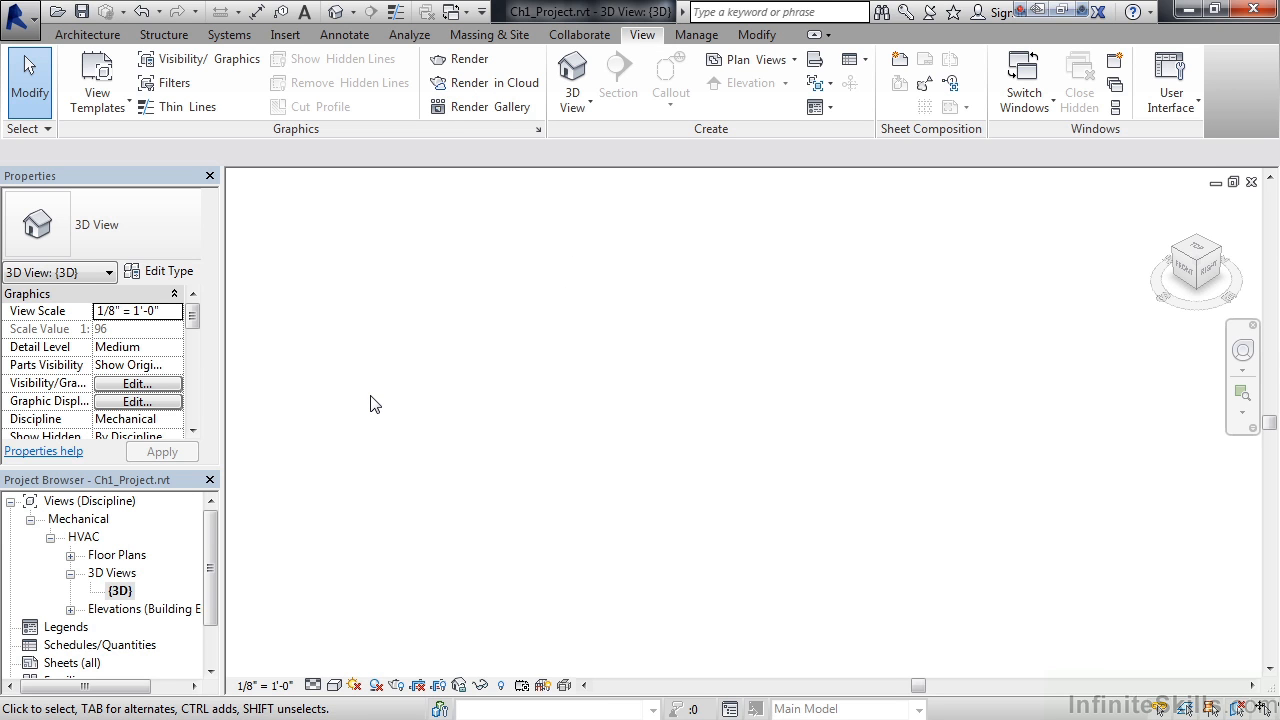
Close the Quick Access Toolbar list and switch to the Systems tab.
{"action": "left_click", "coordinate": [228, 34]}
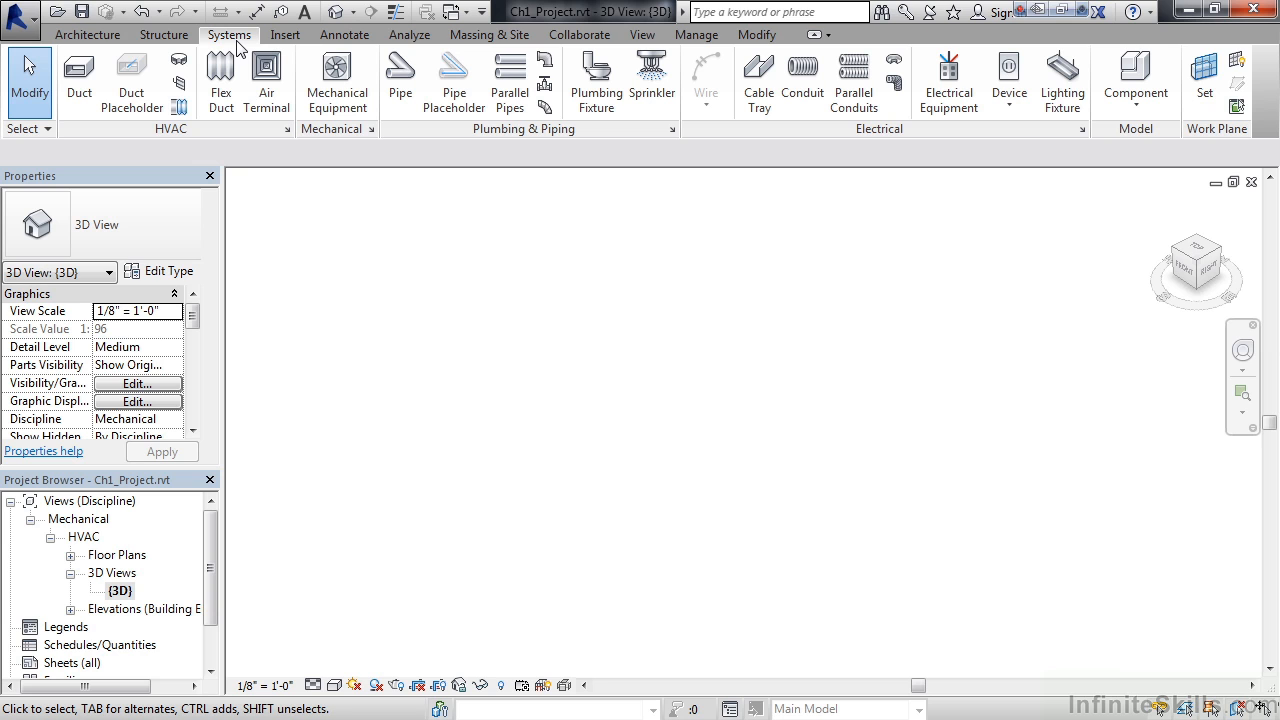
{"action": "mouse_move", "coordinate": [555, 313]}
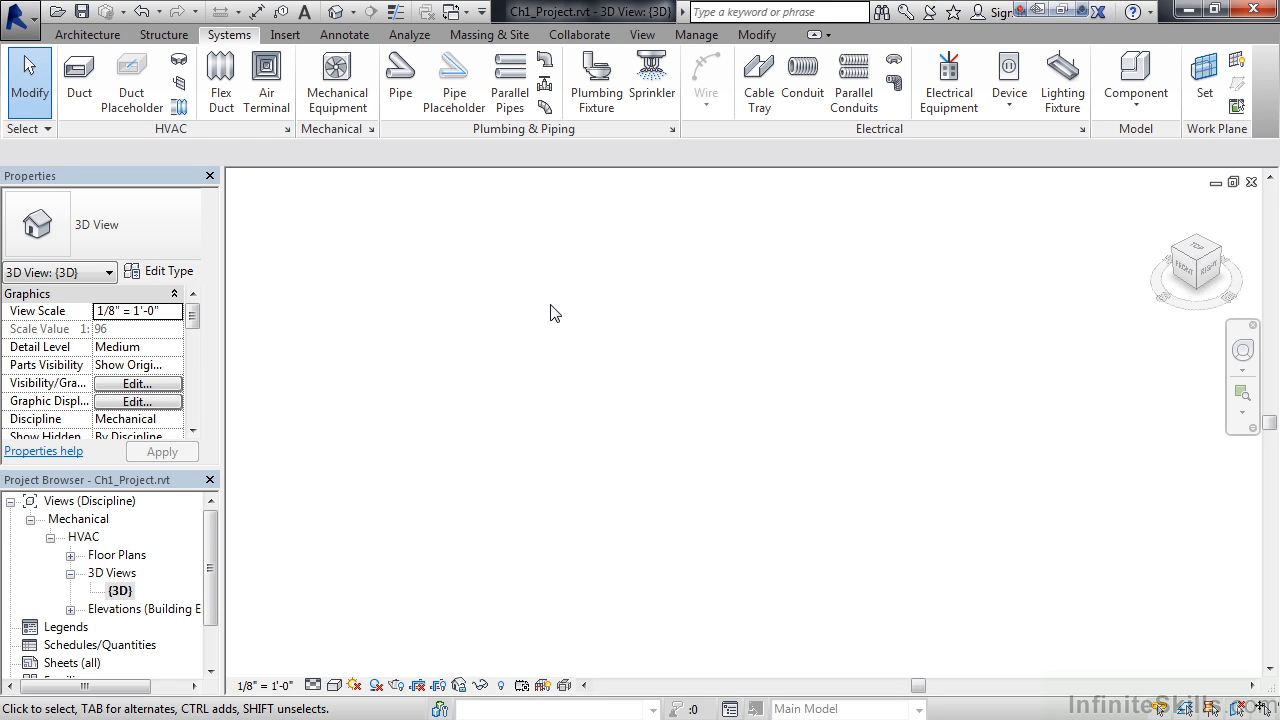